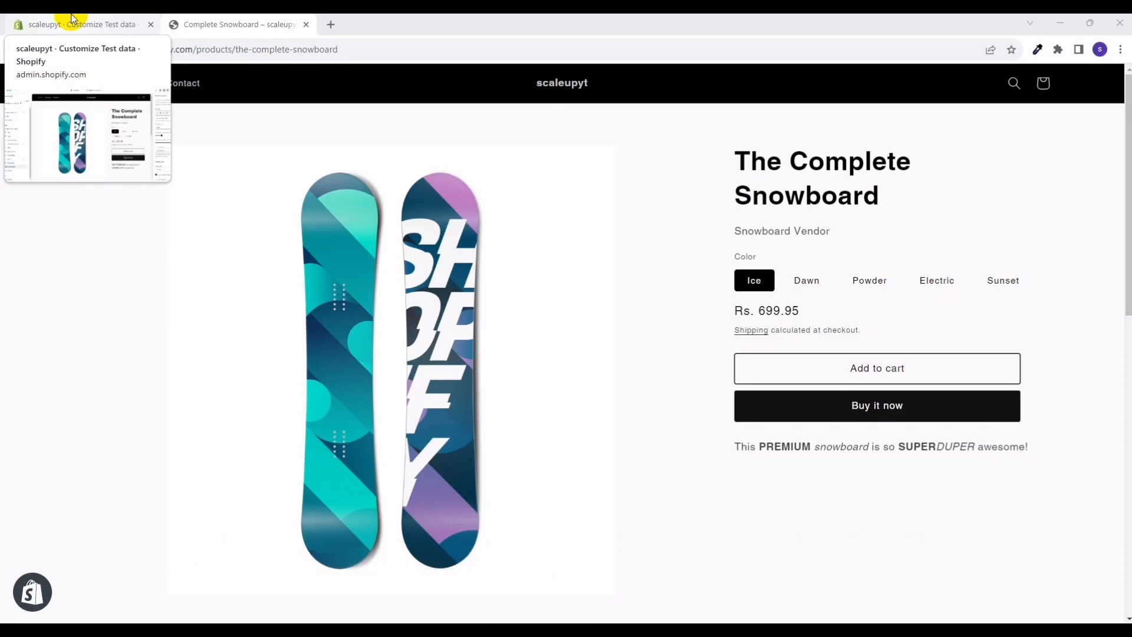
Scroll to The Complete Snowboard's Related products row, then return to the Customize Test data tab.
scroll(down, 3)
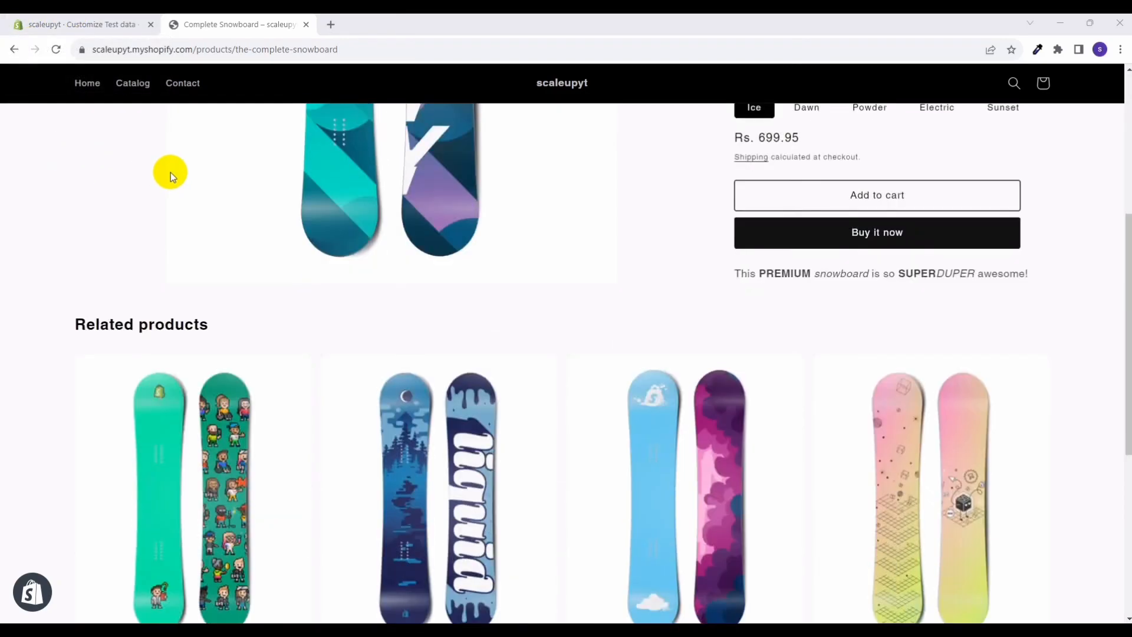
scroll(down, 3)
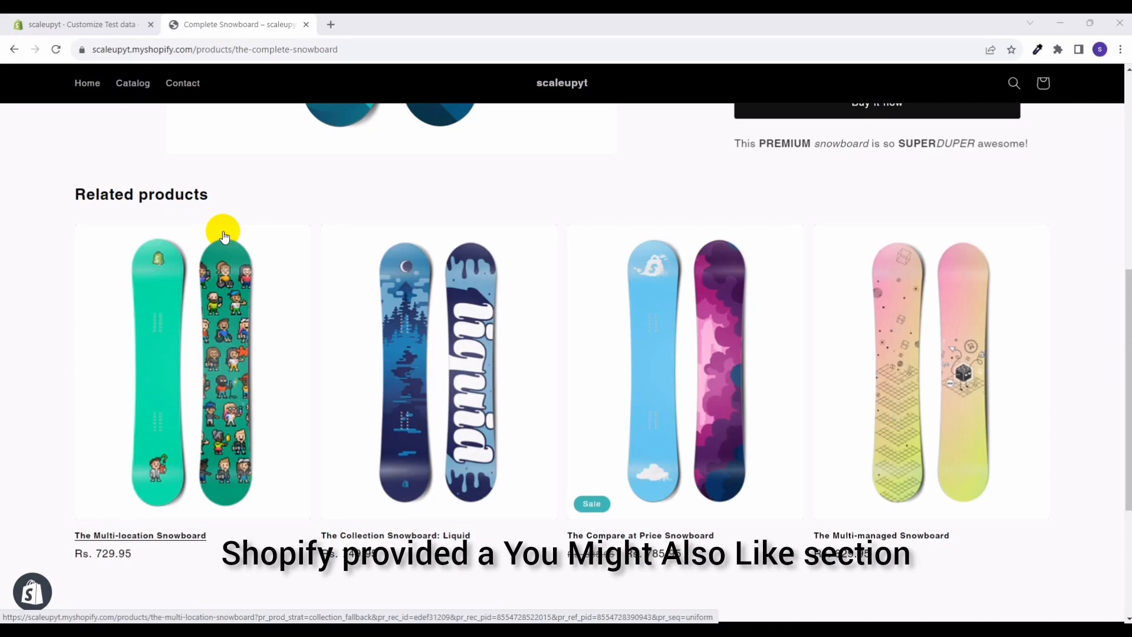
mouse_move(180, 240)
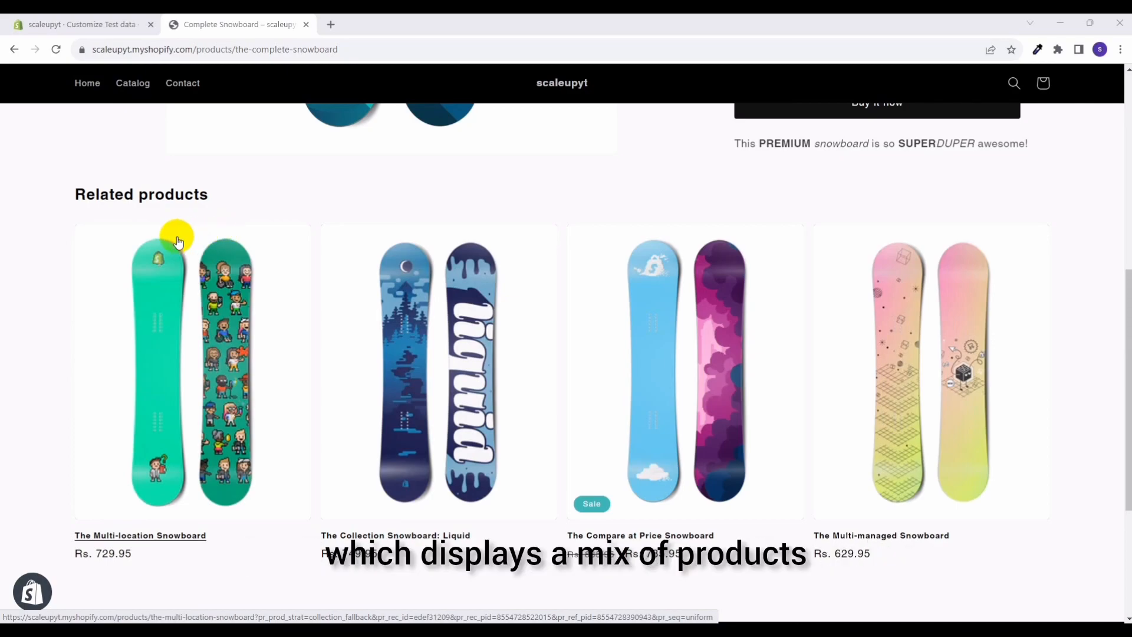
mouse_move(564, 250)
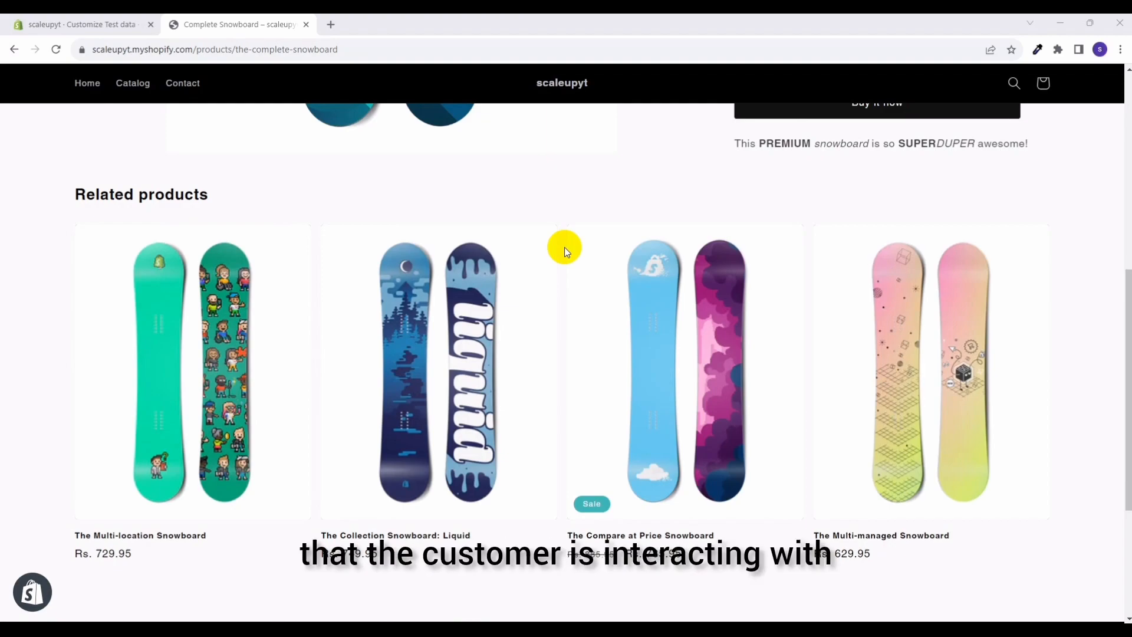
mouse_move(303, 303)
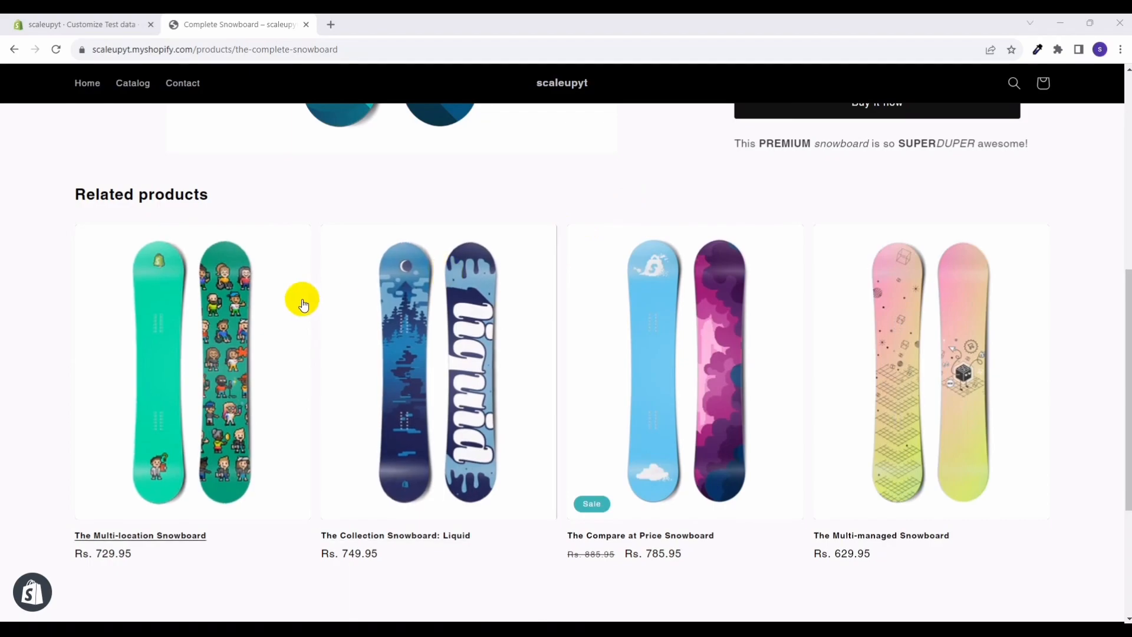
click(82, 24)
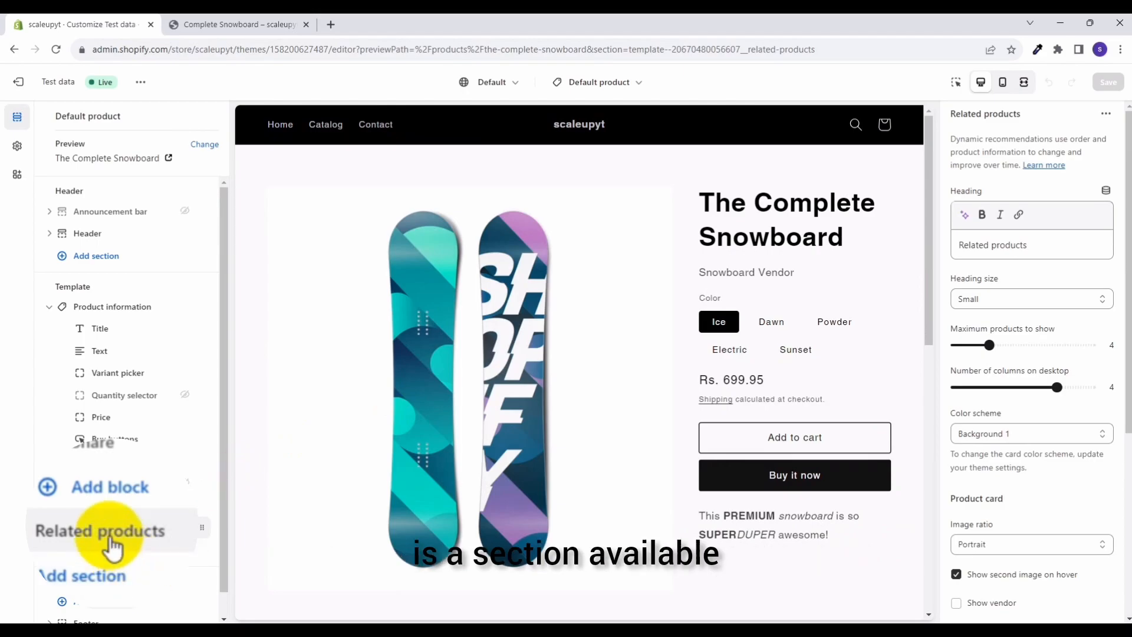
Select the Related products section under Template and scroll the preview to its four snowboards.
click(104, 527)
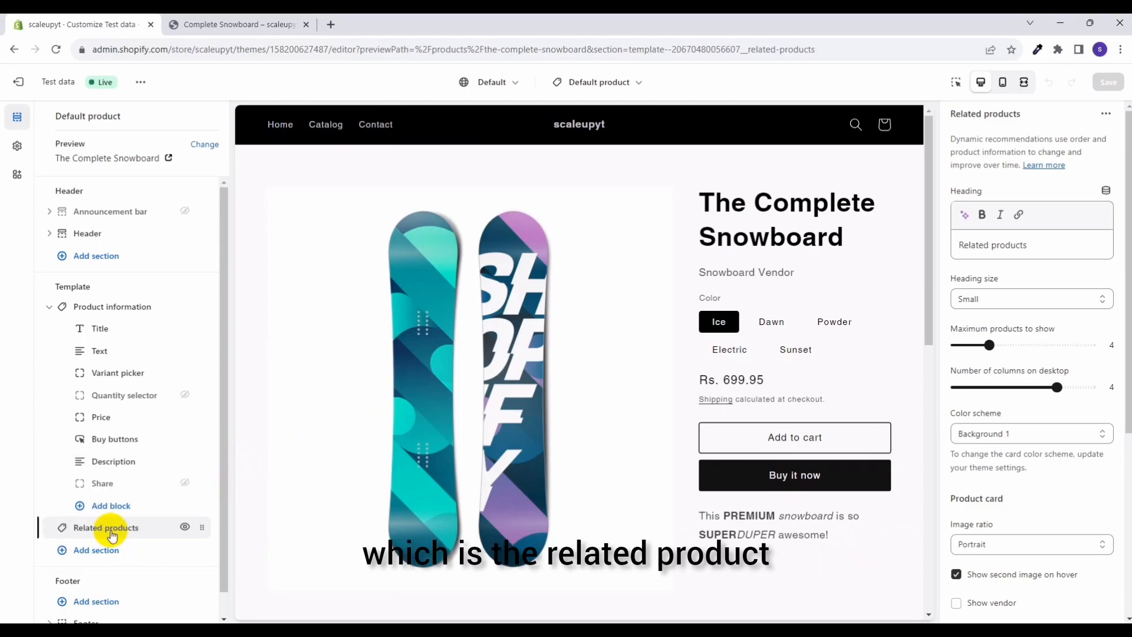
scroll(down, 3)
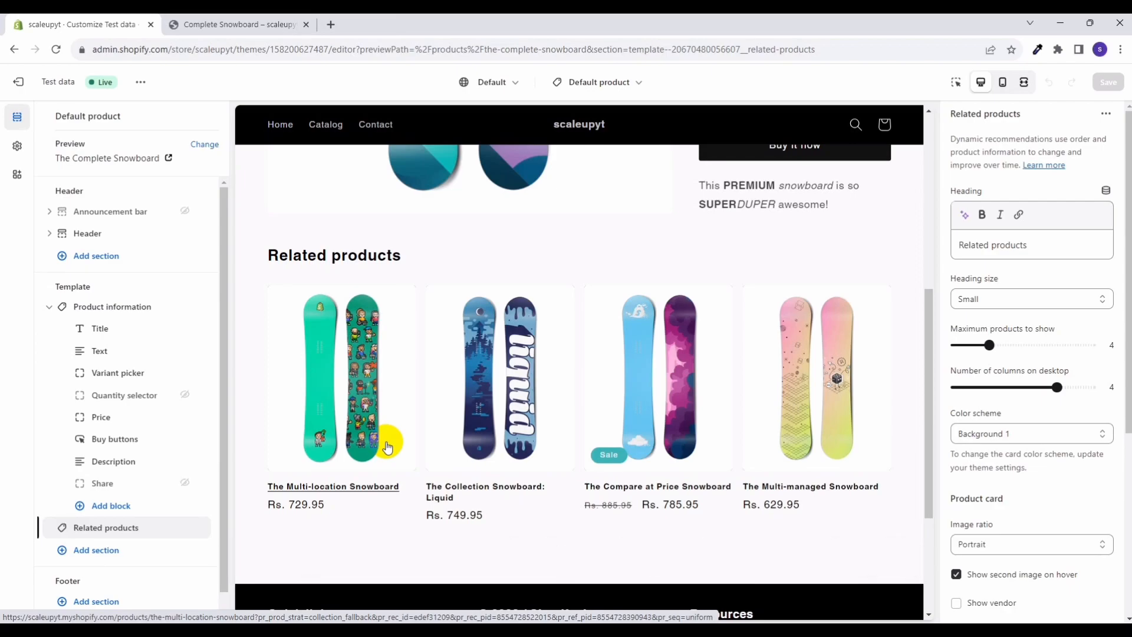
mouse_move(319, 424)
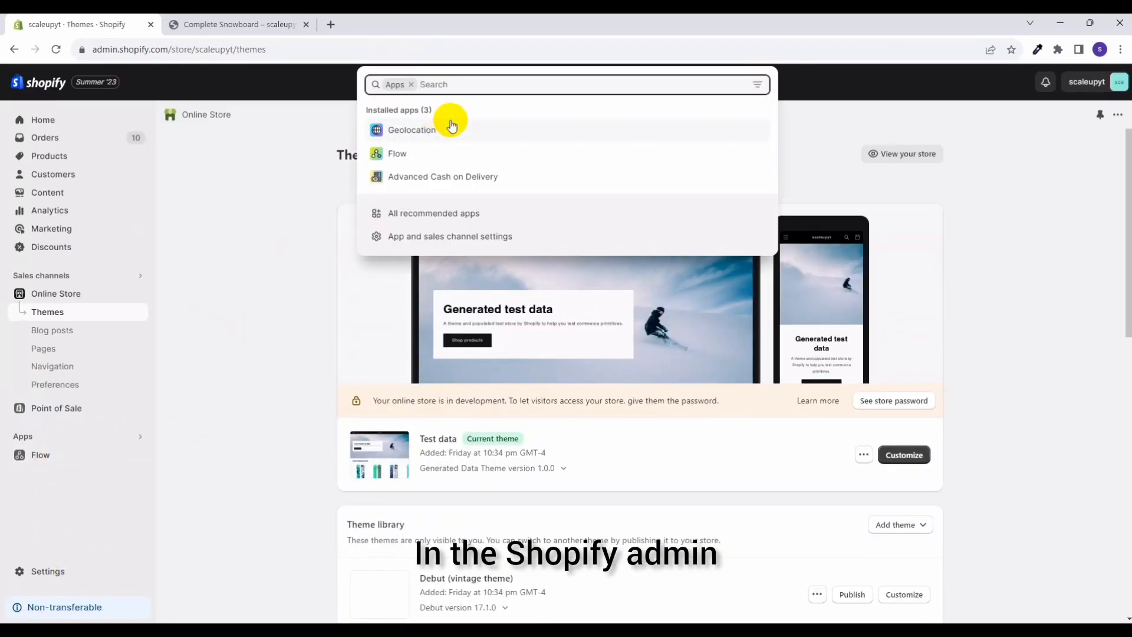
mouse_move(473, 89)
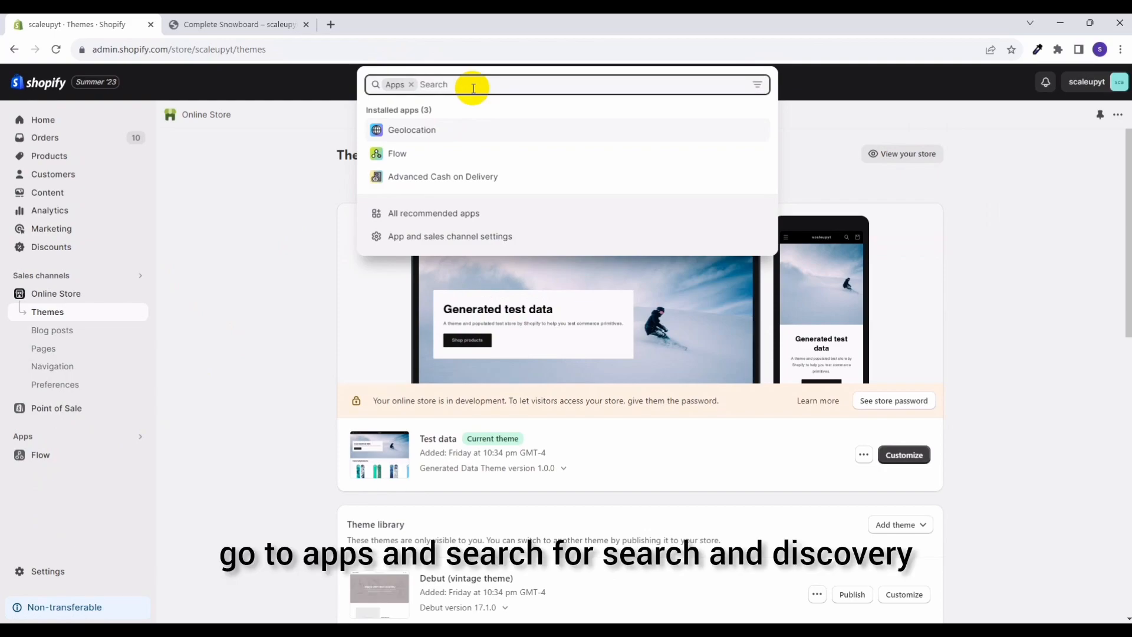
Search 'sear & discover' in admin and run it in the Shopify App Store.
text(search)
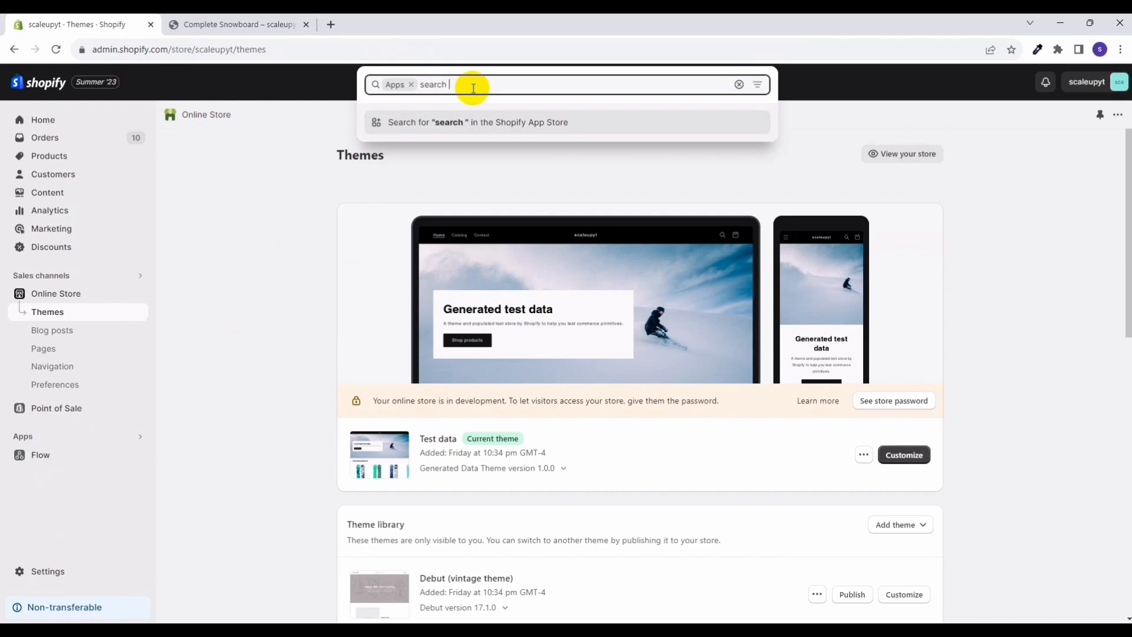
text(&)
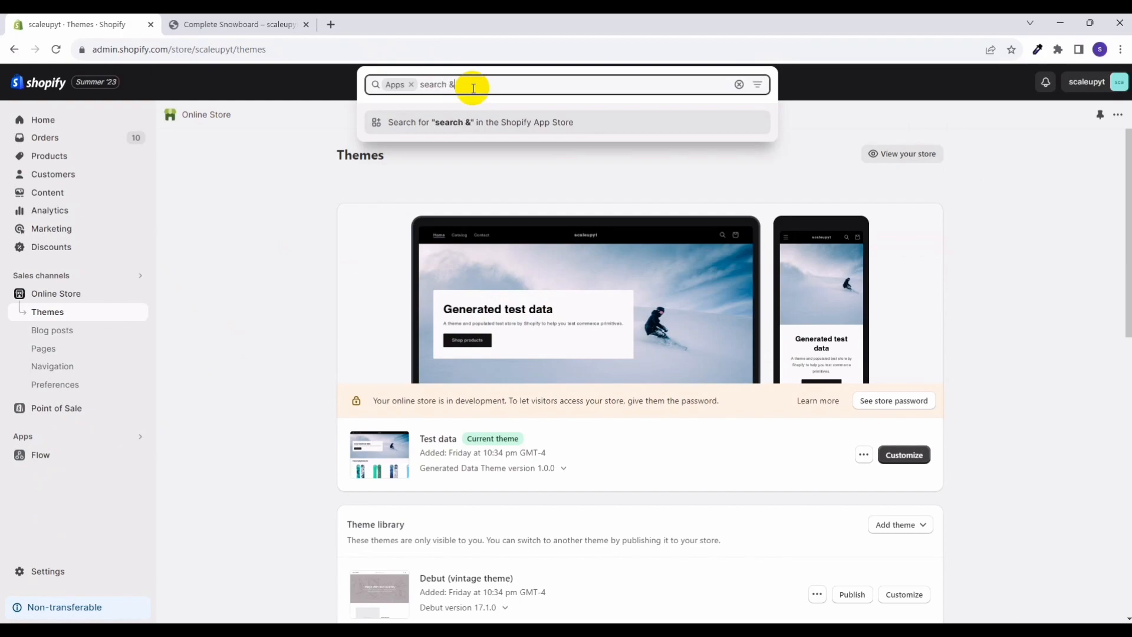
text(discover)
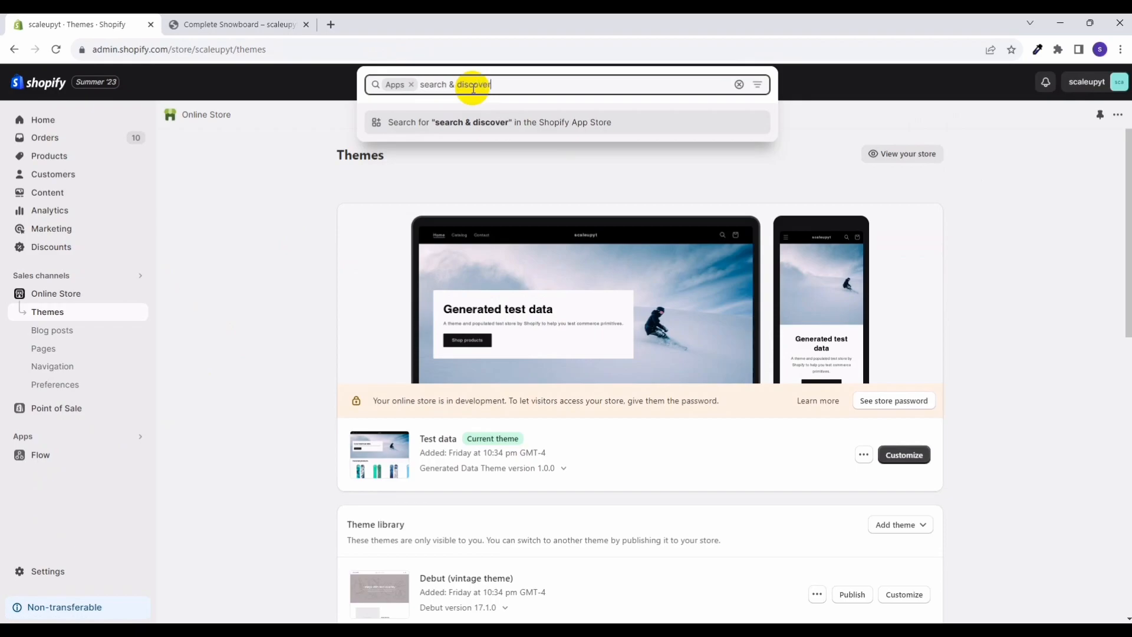
click(499, 121)
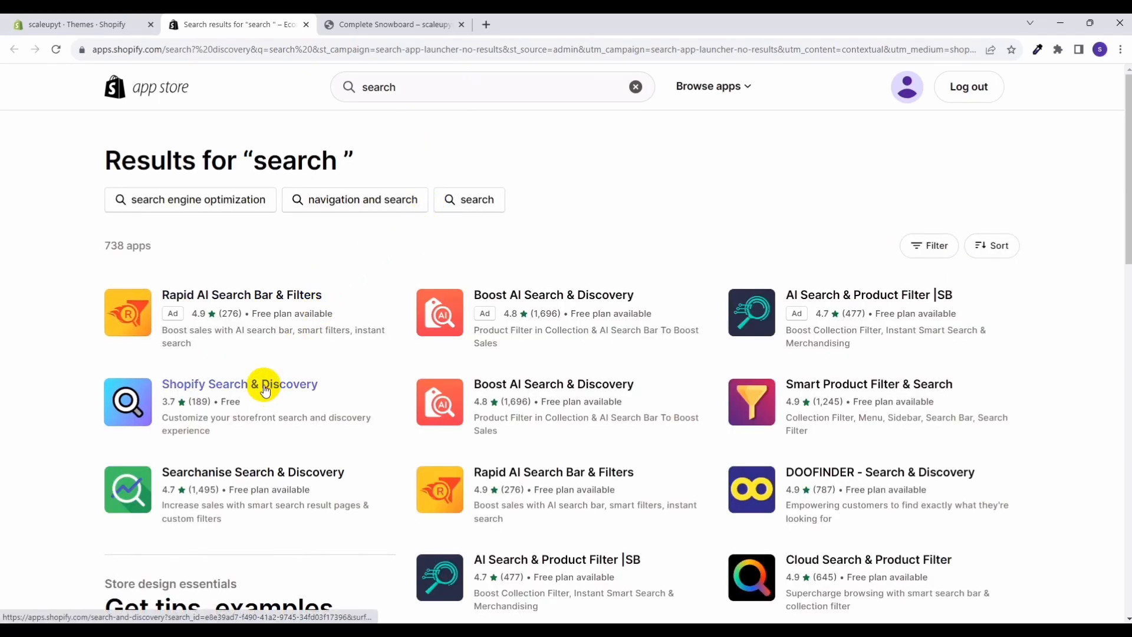
Choose the Shopify Search & Discovery listing and start its Install flow.
click(240, 383)
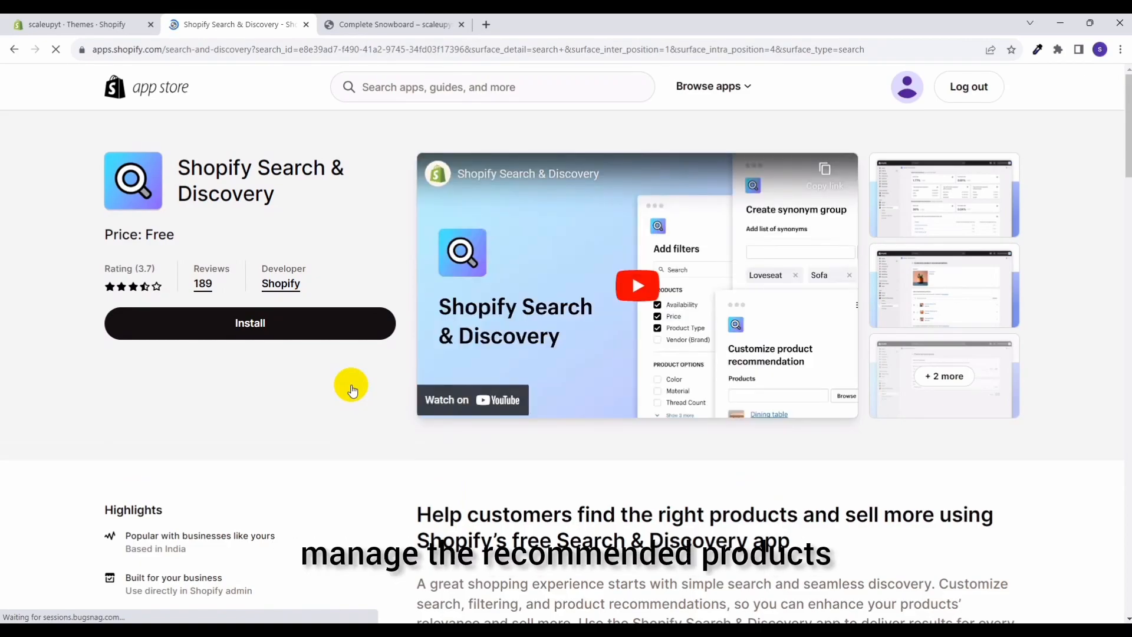
click(250, 323)
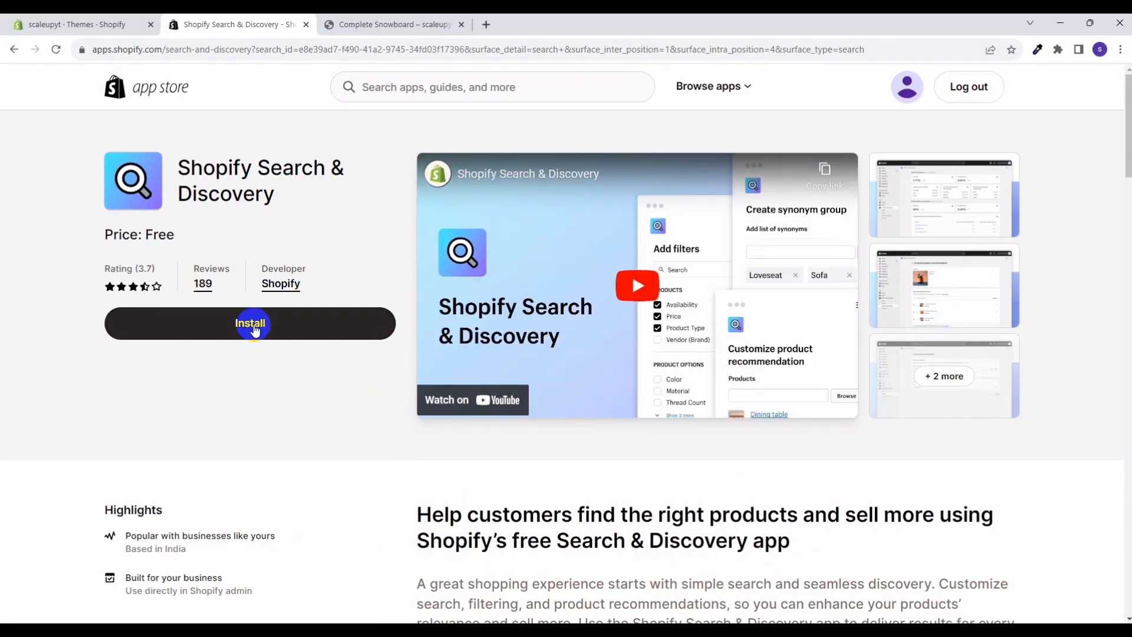
click(250, 323)
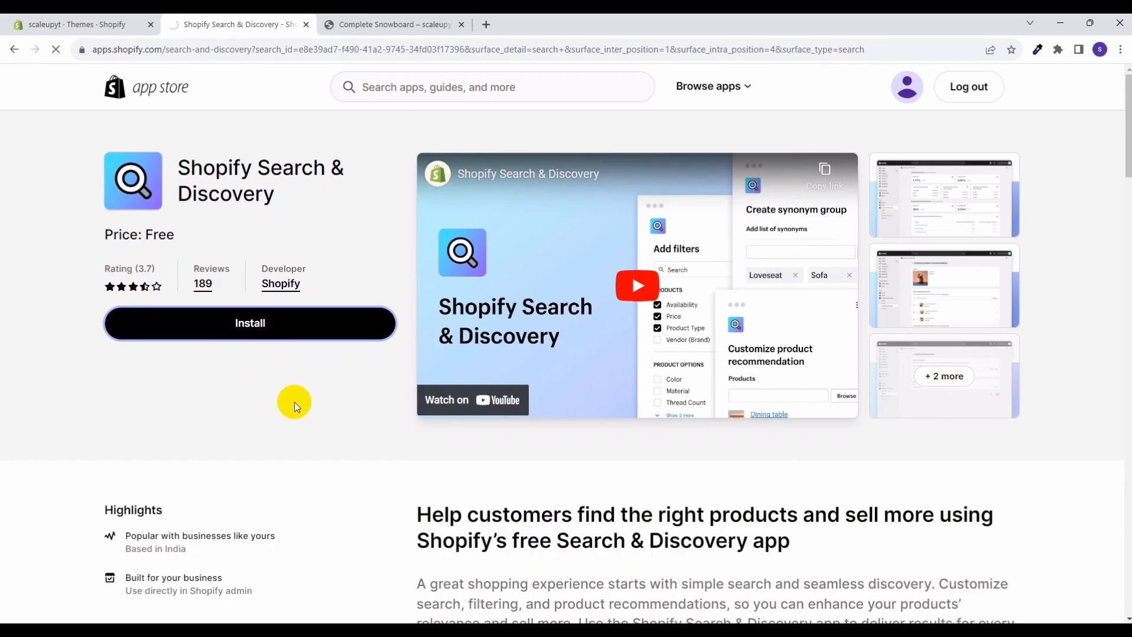
click(248, 323)
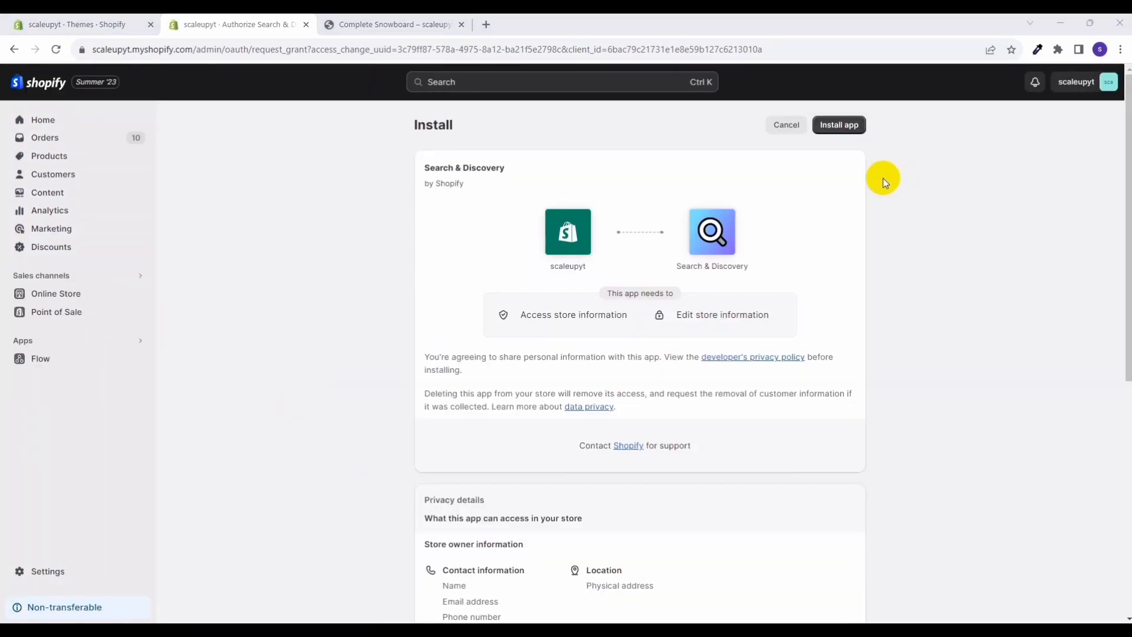
Approve Install app so Search & Discovery's overview page loads in the admin.
click(838, 124)
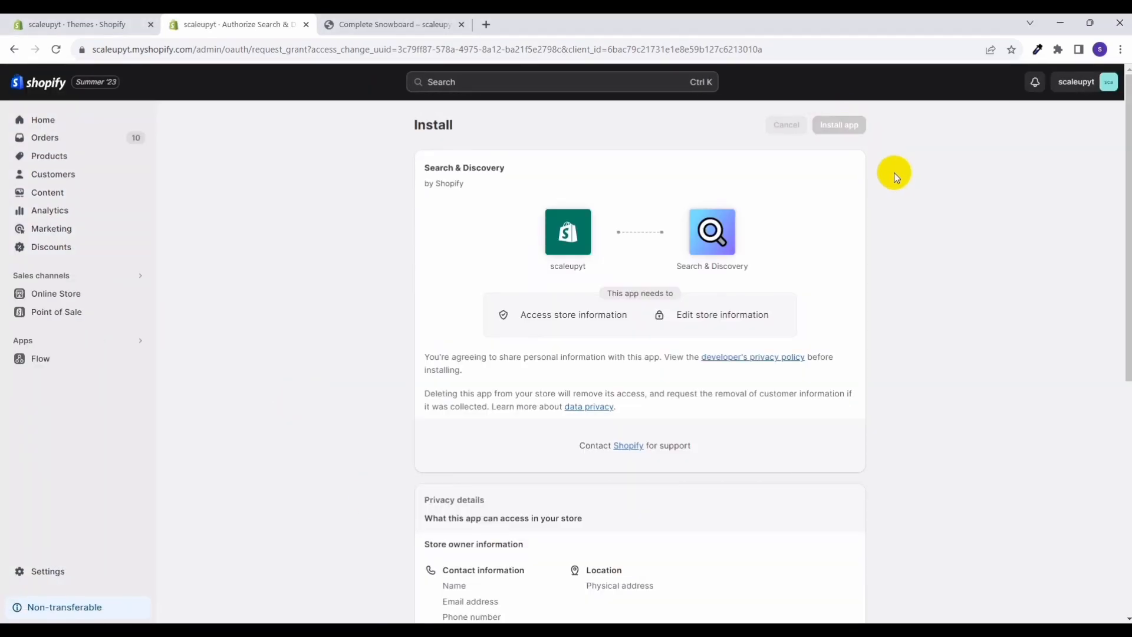
click(838, 123)
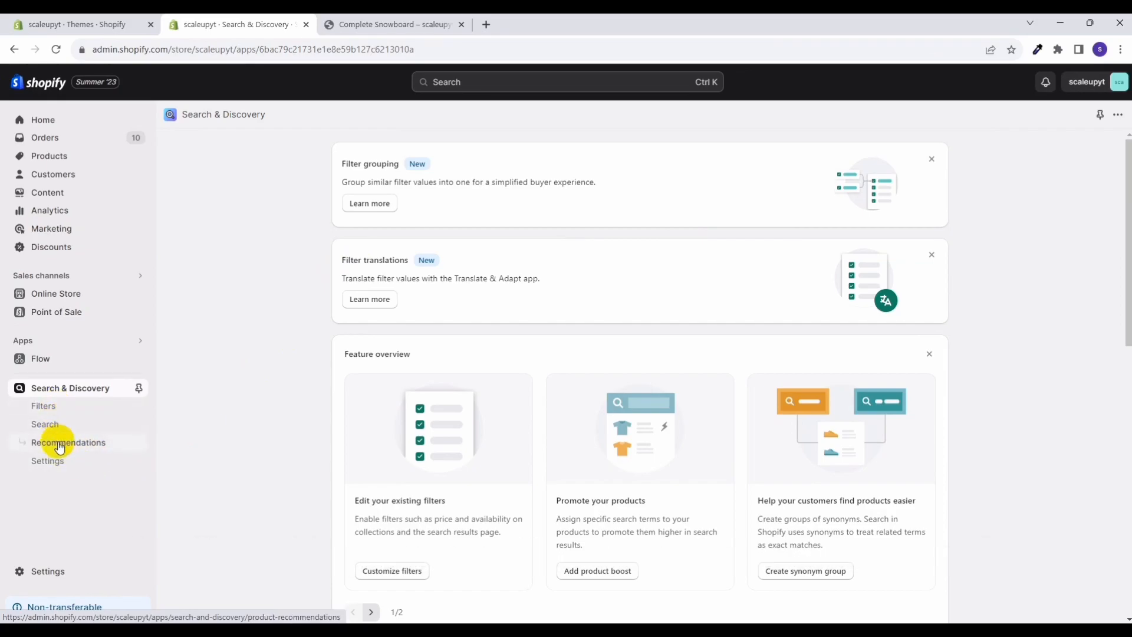
Go to Recommendations and select Gift Card from the product list.
click(69, 442)
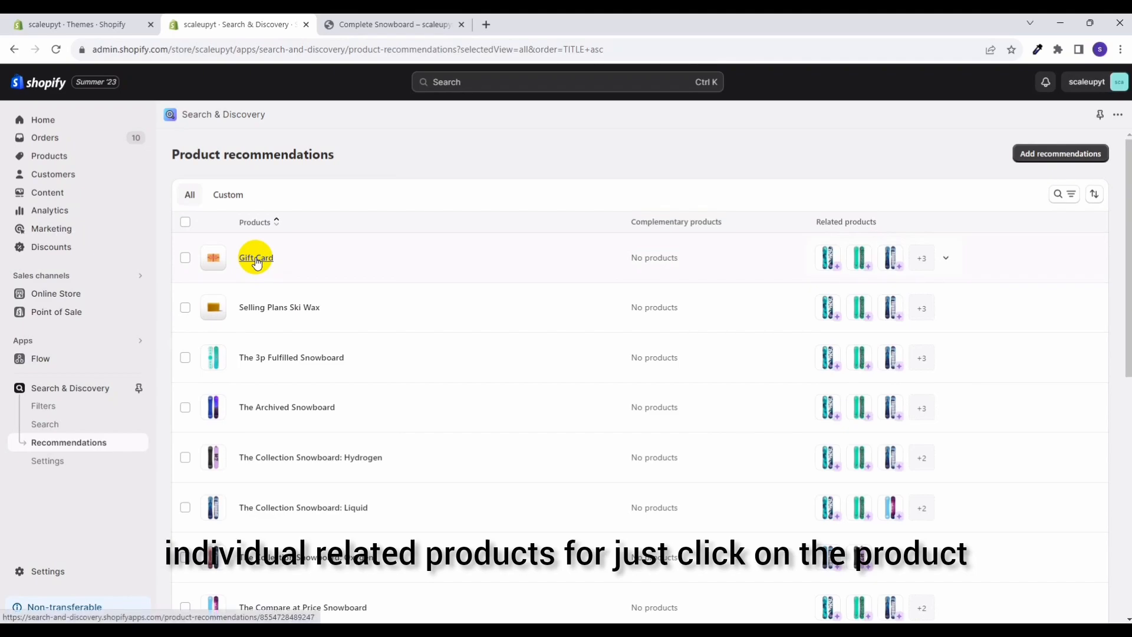
click(255, 257)
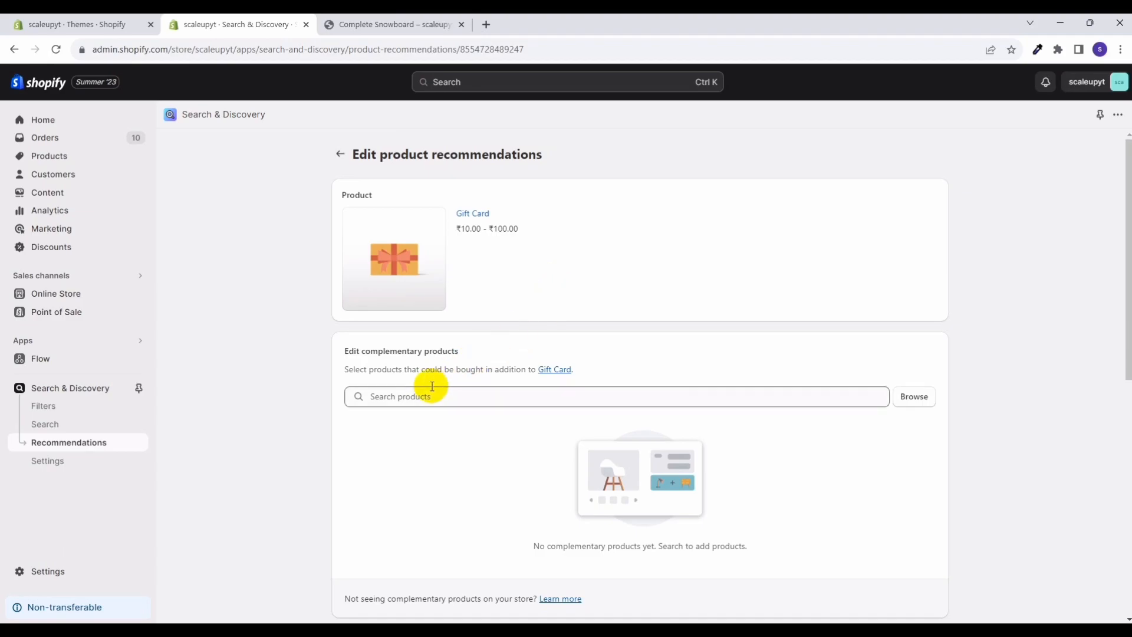
Add Selling Plans Ski Wax as the Gift Card's first related product, save, and go to the Gift Card details.
scroll(down, 3)
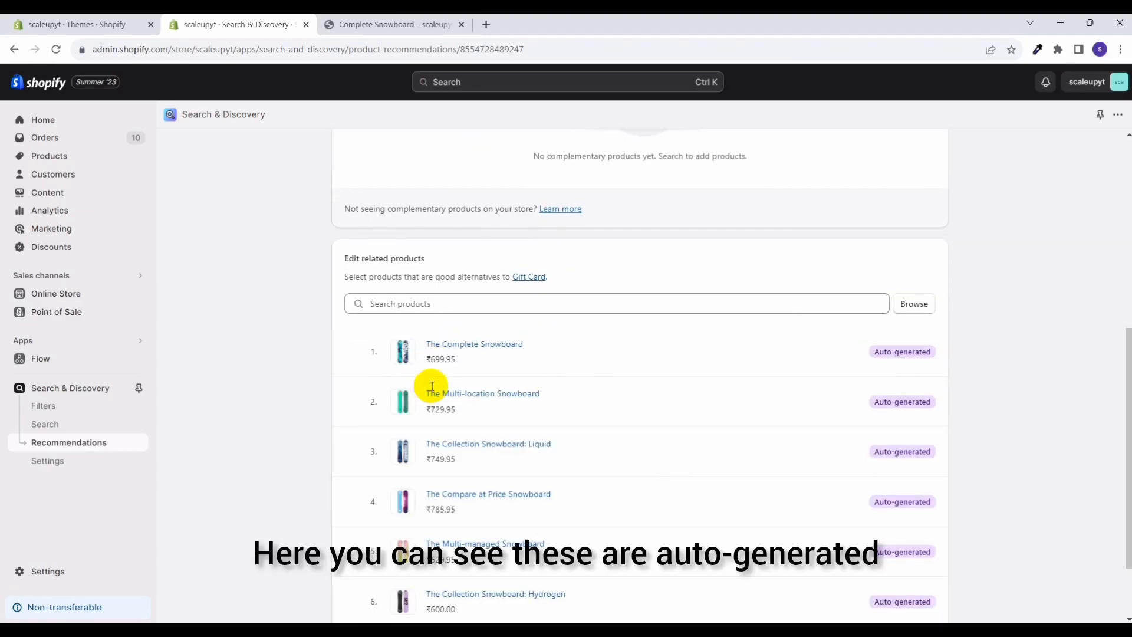
scroll(down, 3)
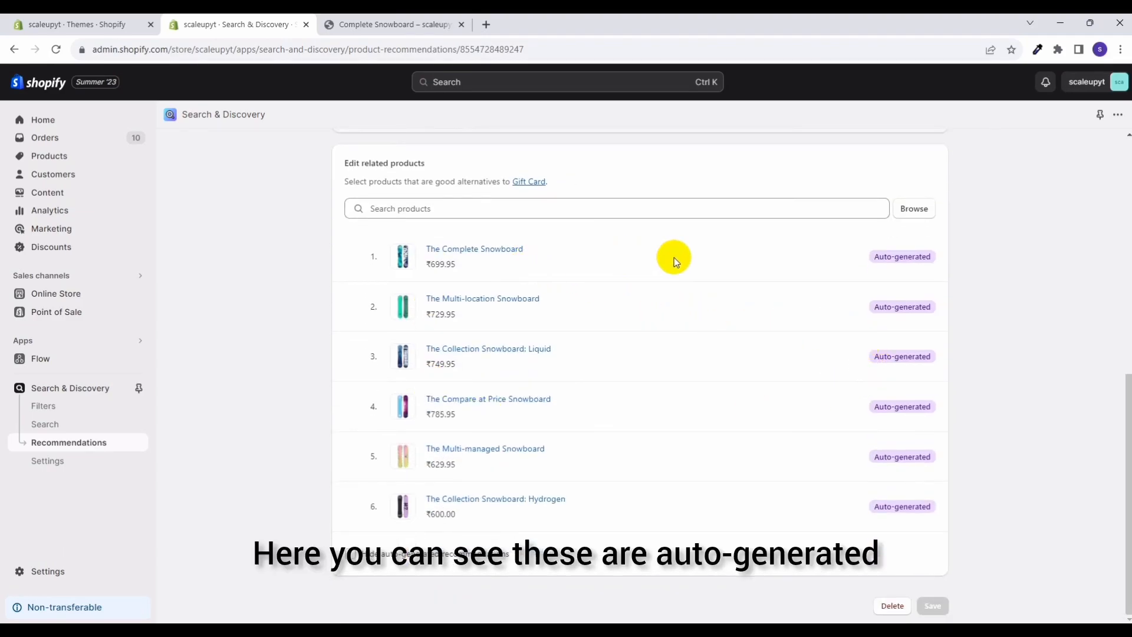
mouse_move(918, 272)
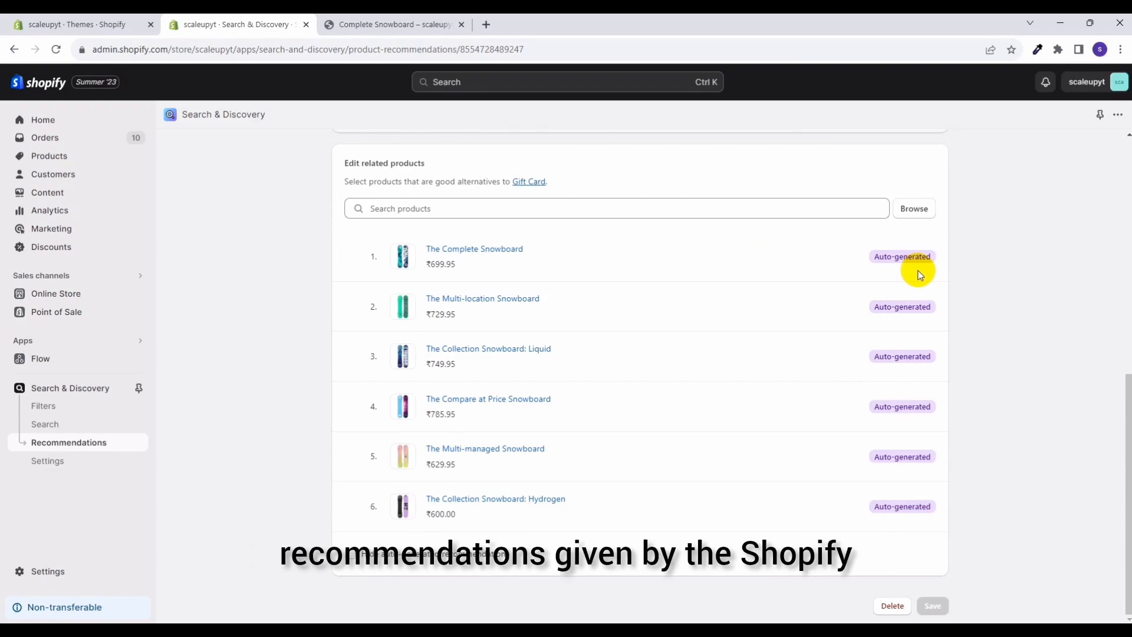
mouse_move(575, 318)
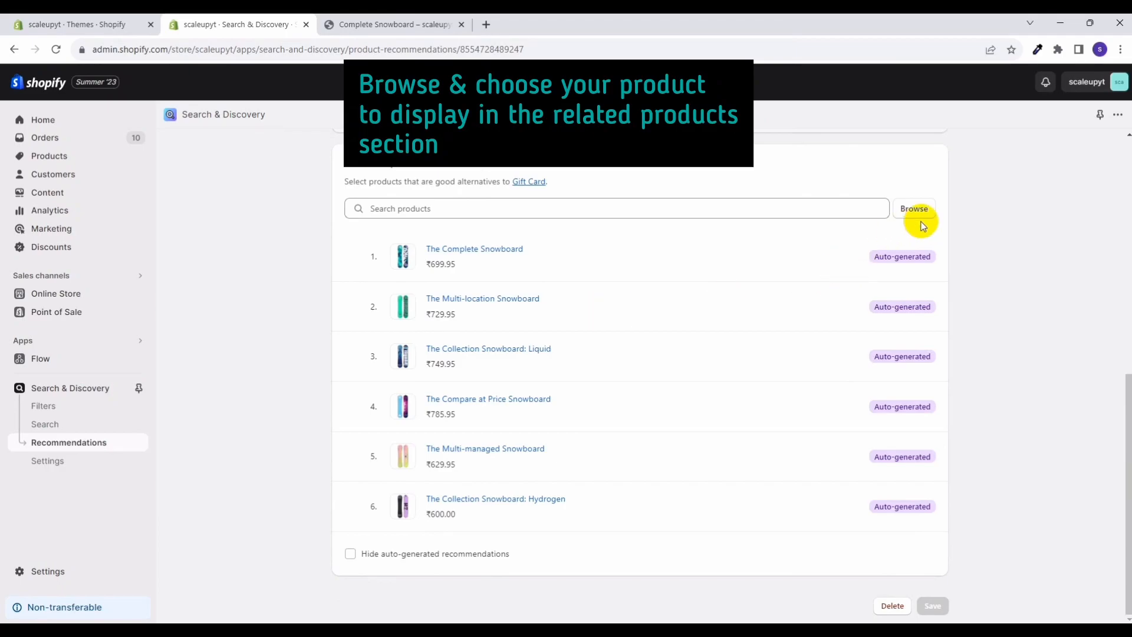
click(913, 209)
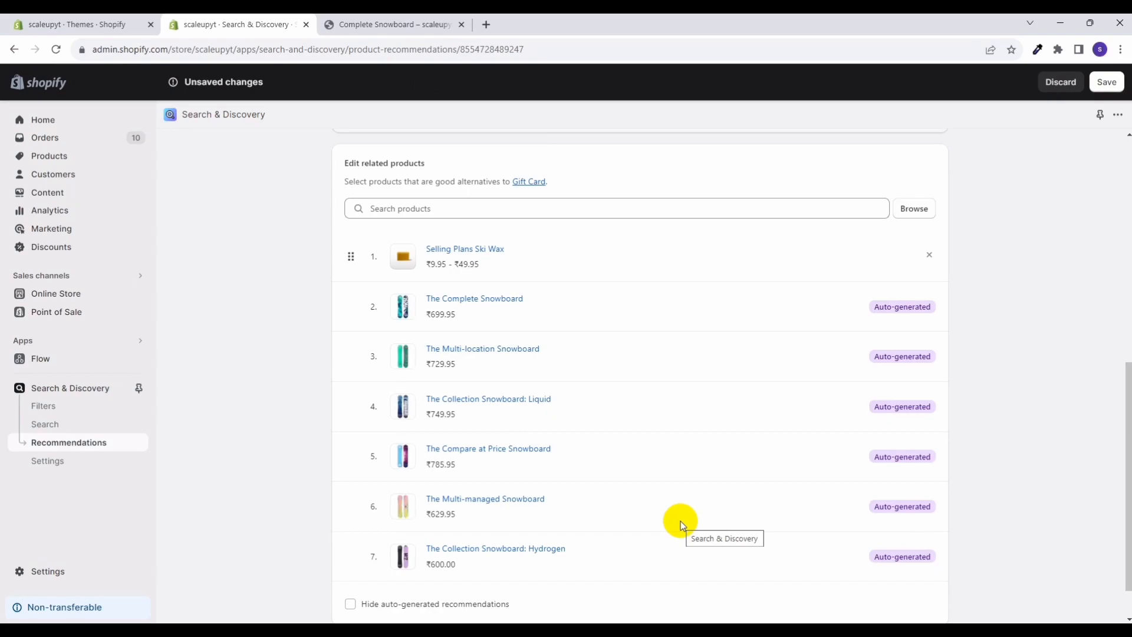
mouse_move(554, 269)
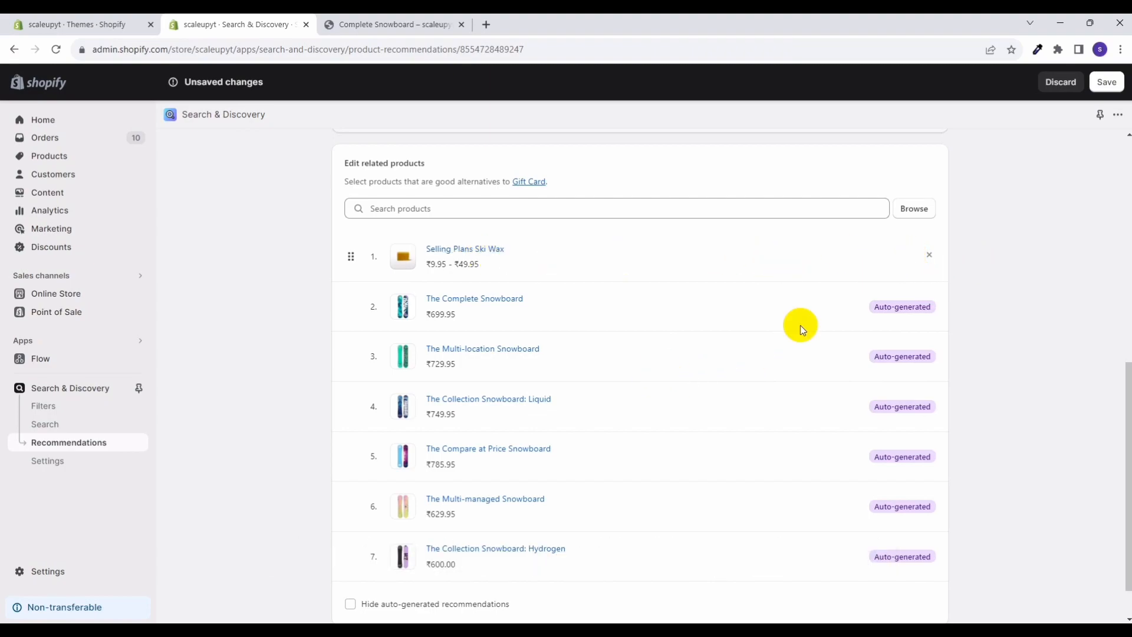
click(1106, 81)
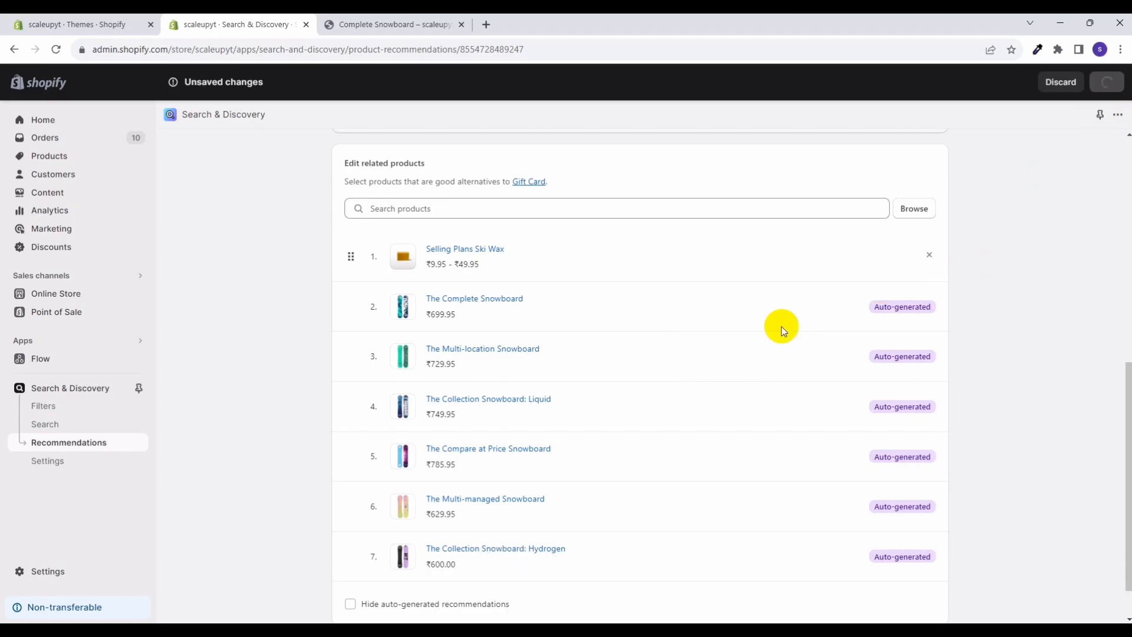
click(1106, 81)
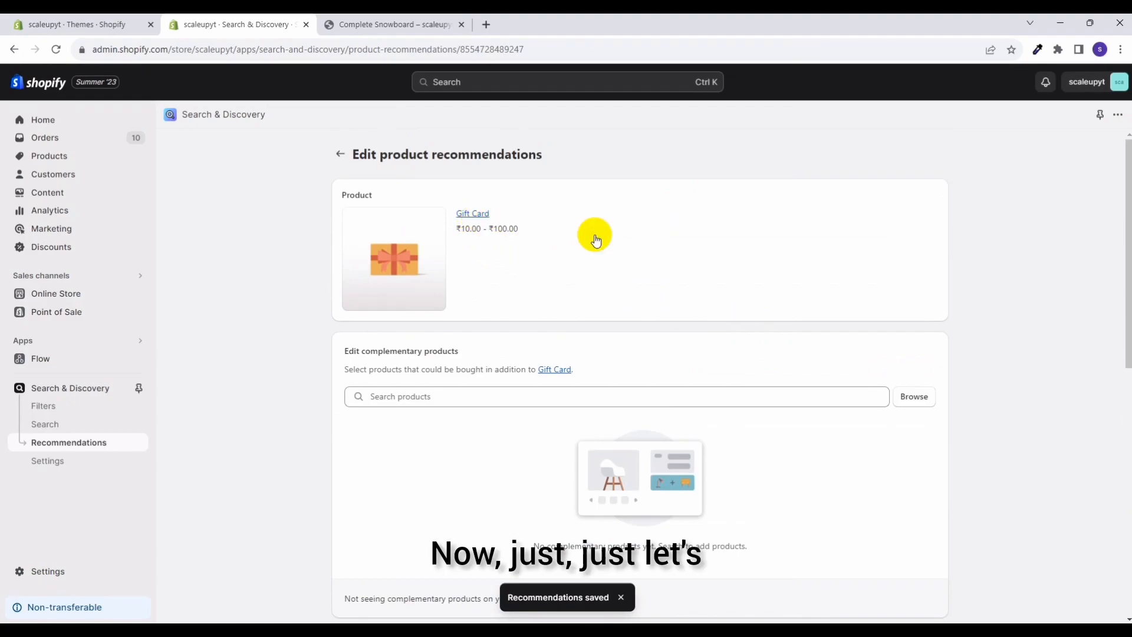
click(472, 213)
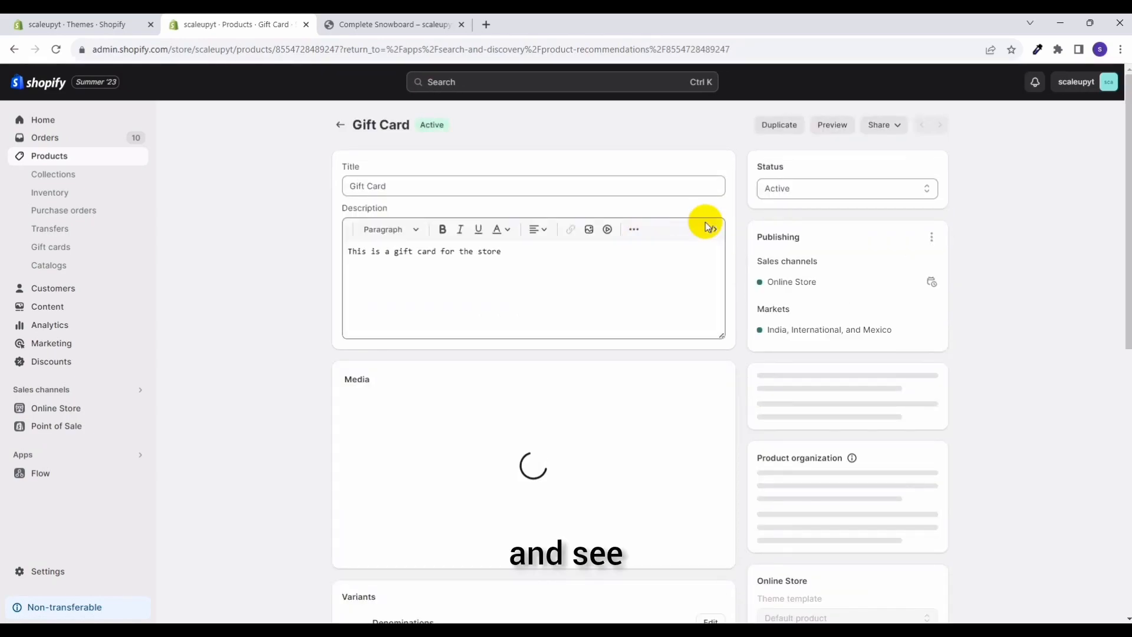
Preview the Gift Card storefront page showing Ski Wax first, then return to the recommendations editor.
click(870, 124)
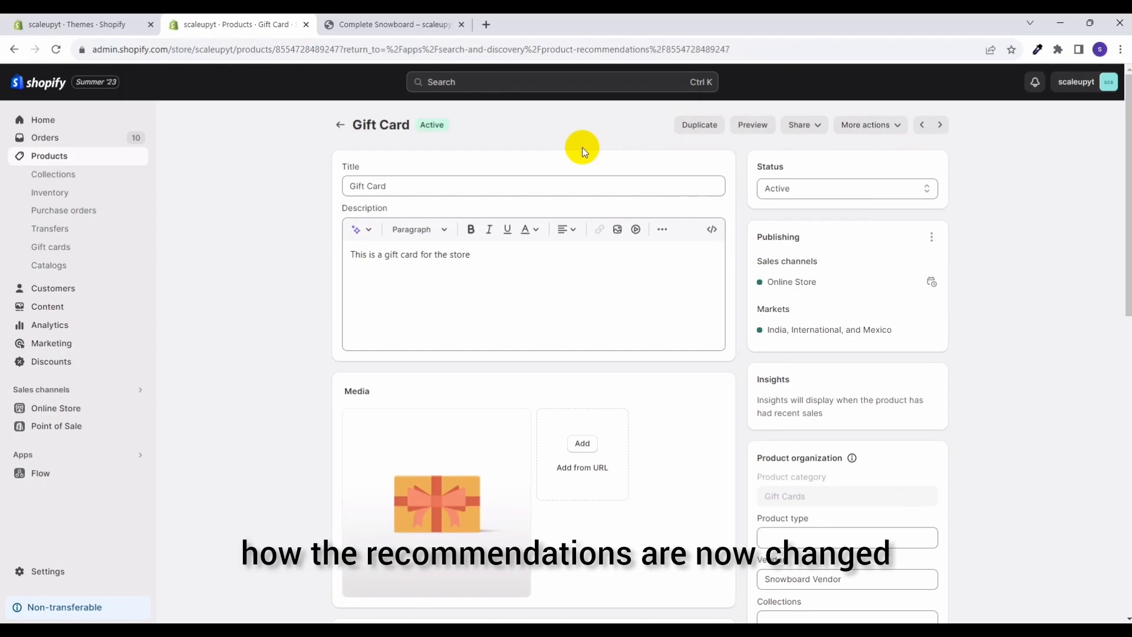
click(751, 124)
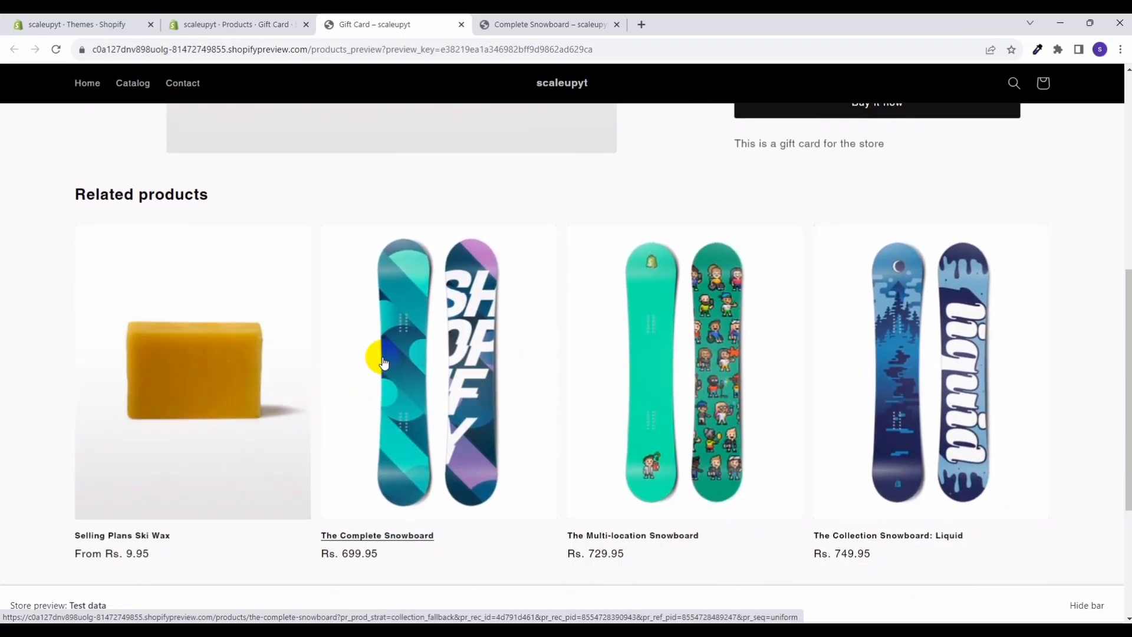
mouse_move(884, 345)
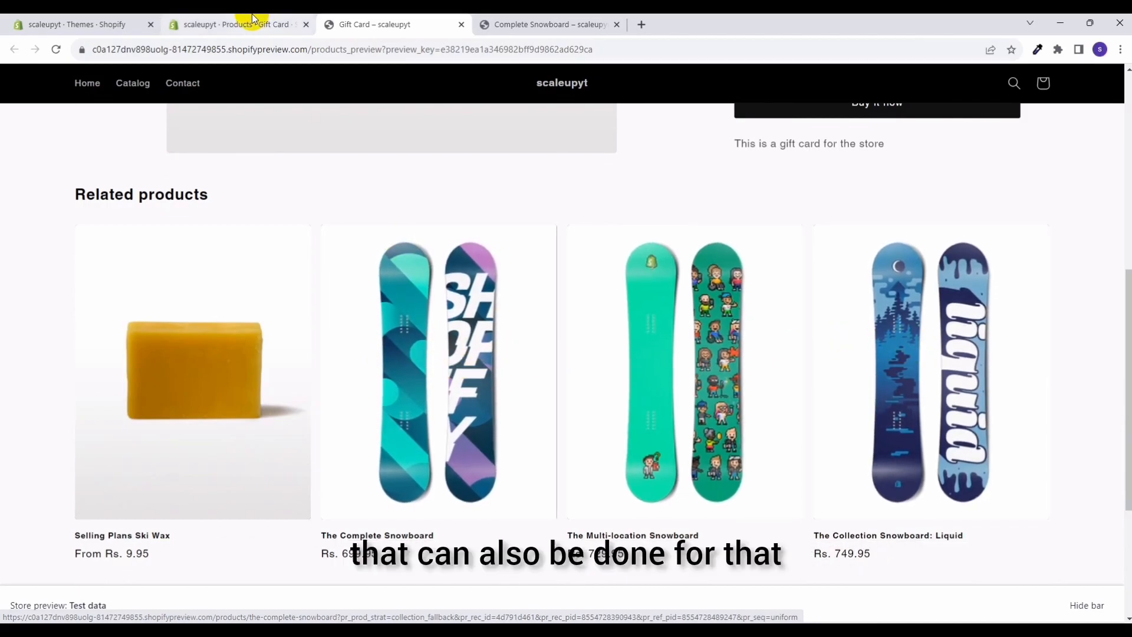
click(238, 24)
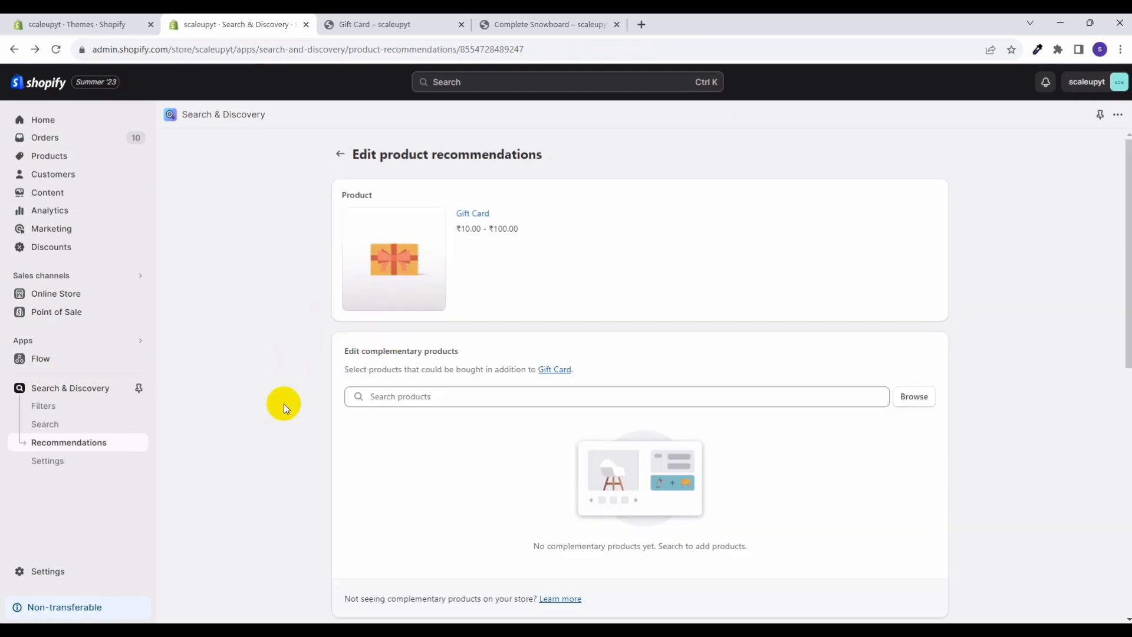
Enable 'Hide auto-generated recommendations' for Gift Card, save, and switch to the storefront preview.
scroll(down, 3)
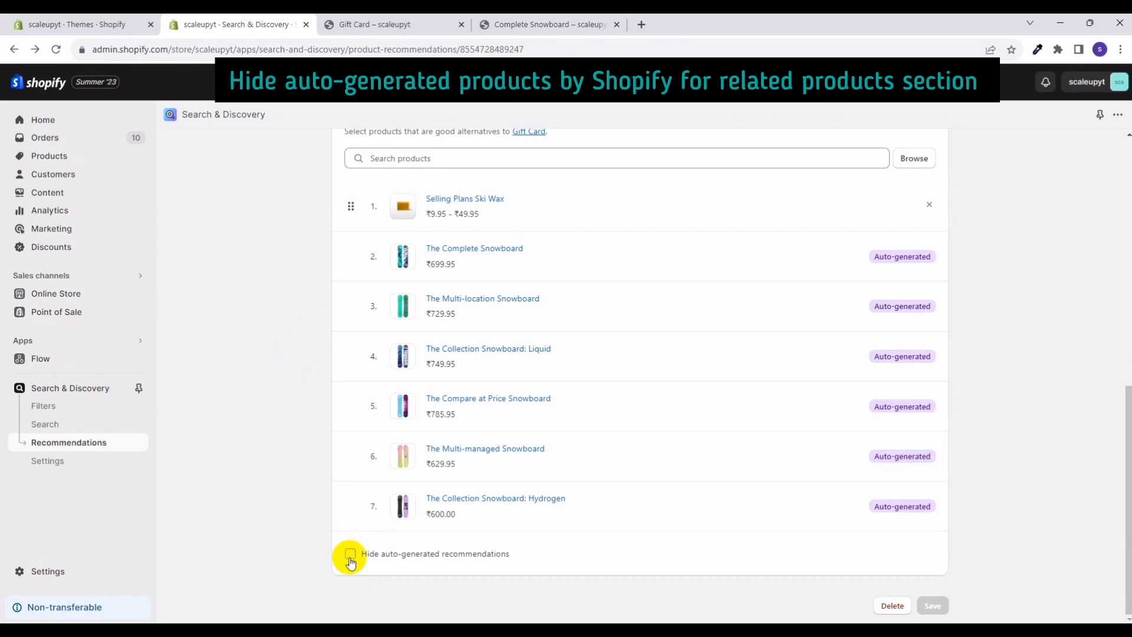
click(350, 554)
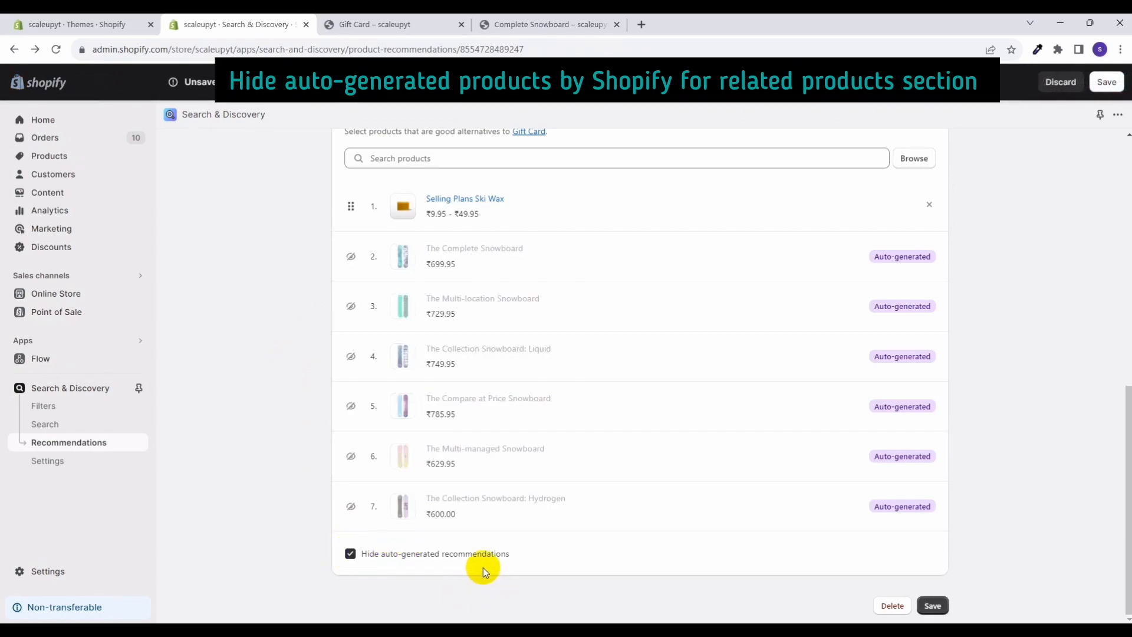
mouse_move(442, 306)
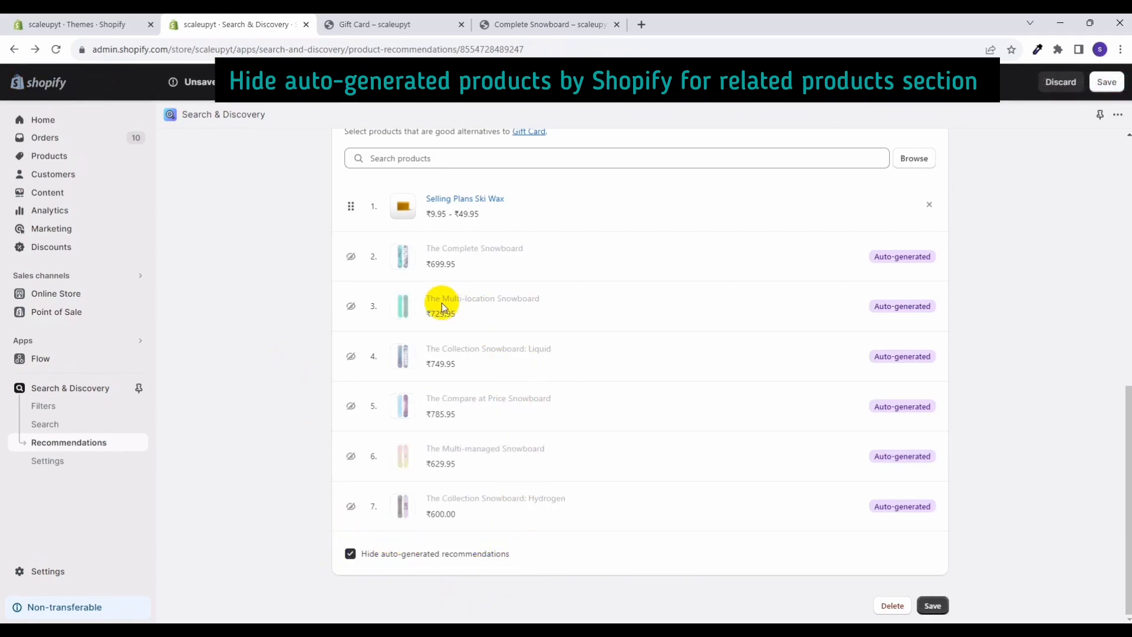
mouse_move(672, 462)
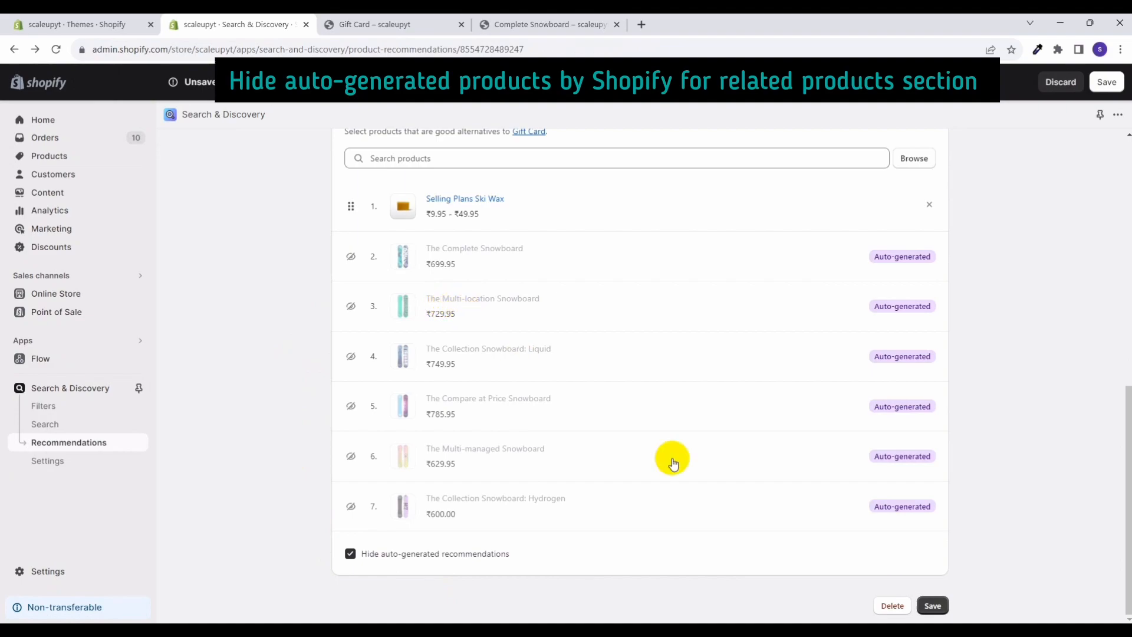
click(932, 605)
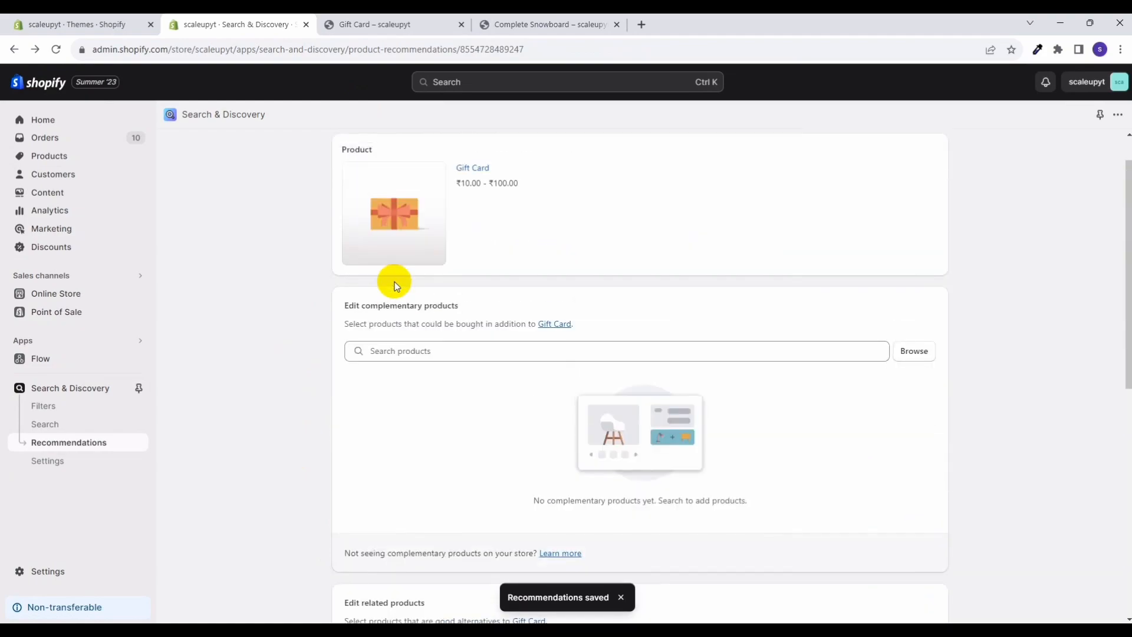
click(394, 23)
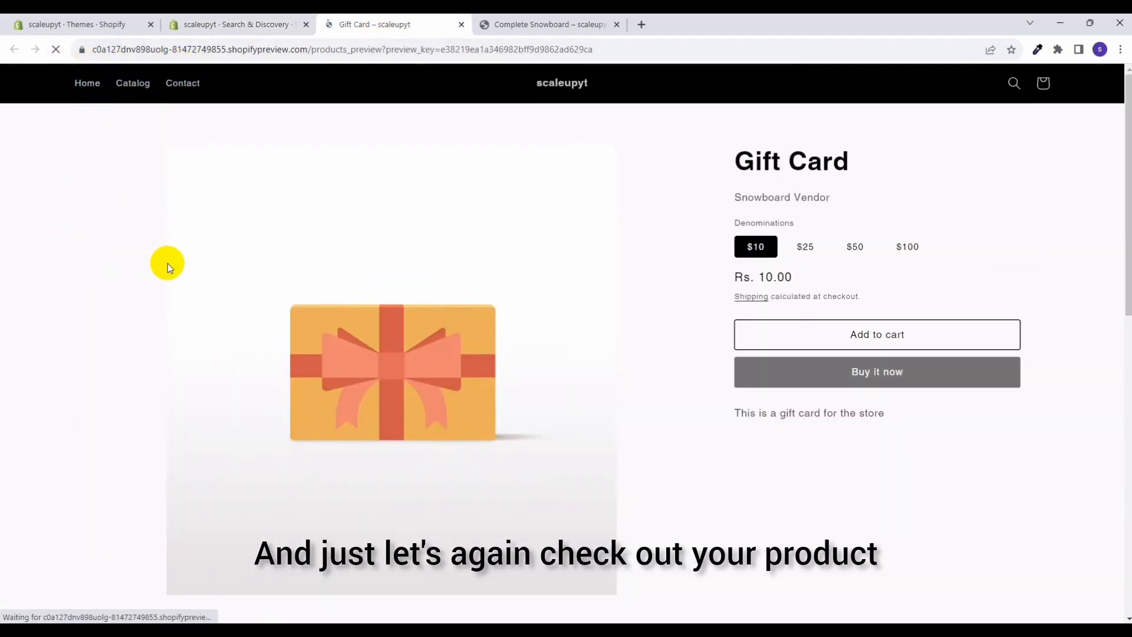
Check only Ski Wax remains under Related products, then go back to the product recommendations list.
scroll(down, 3)
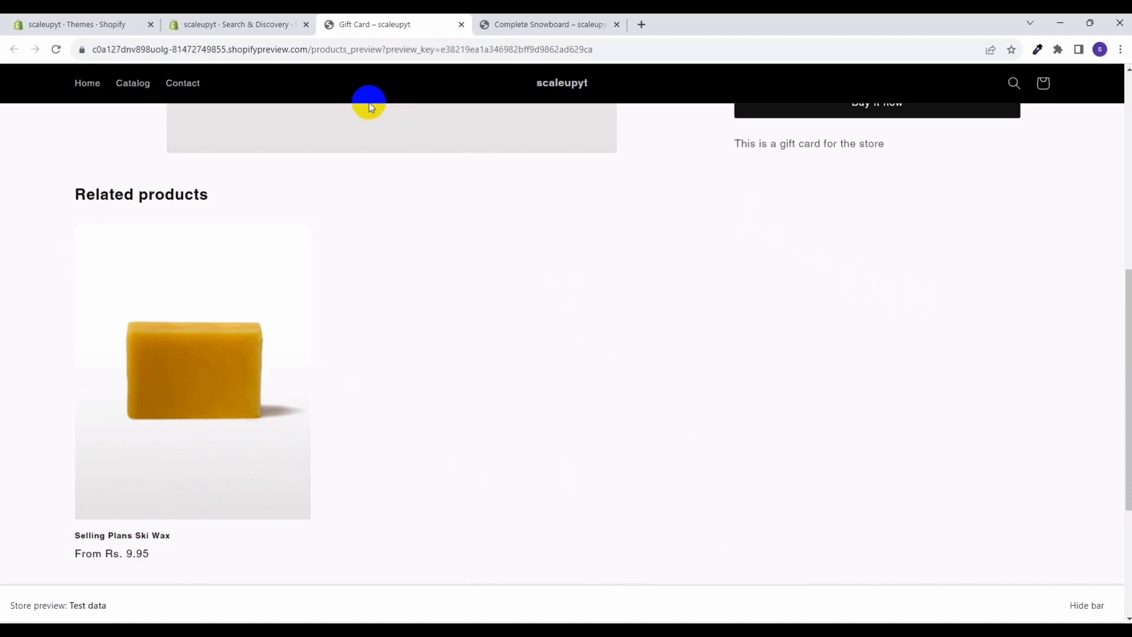
click(238, 24)
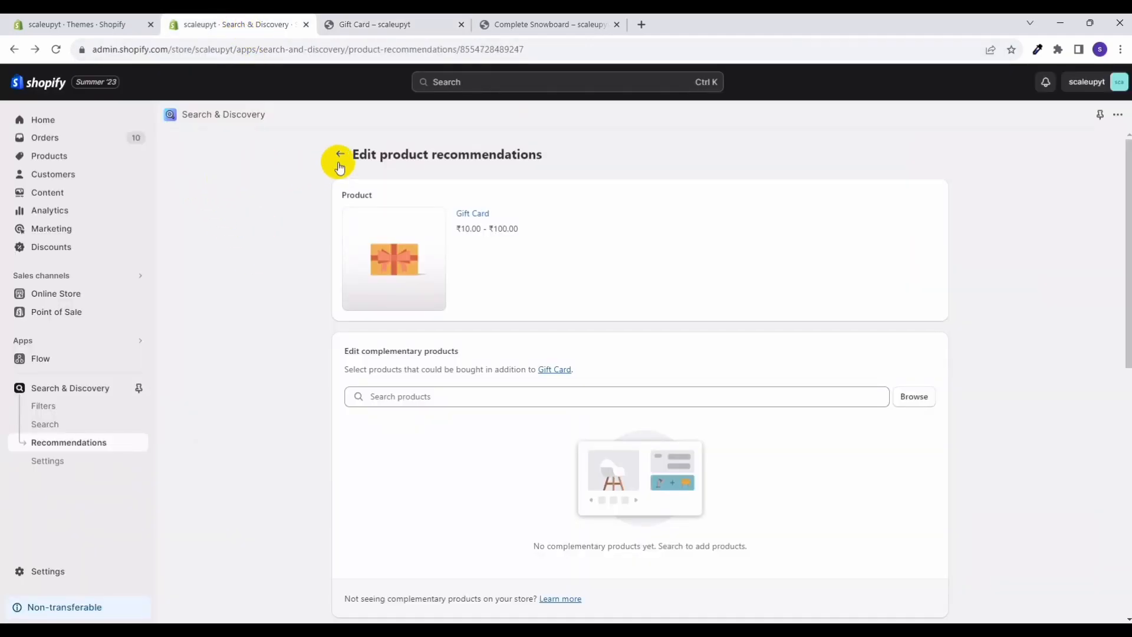
click(340, 153)
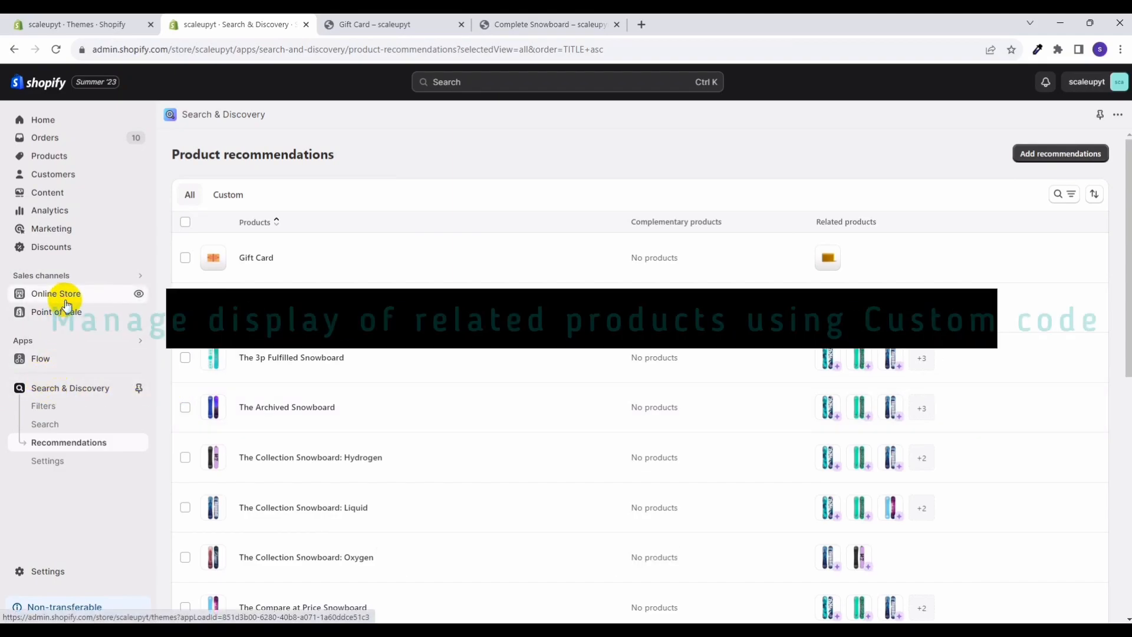
Go to Online Store themes and open the Test data theme's code editor.
click(56, 294)
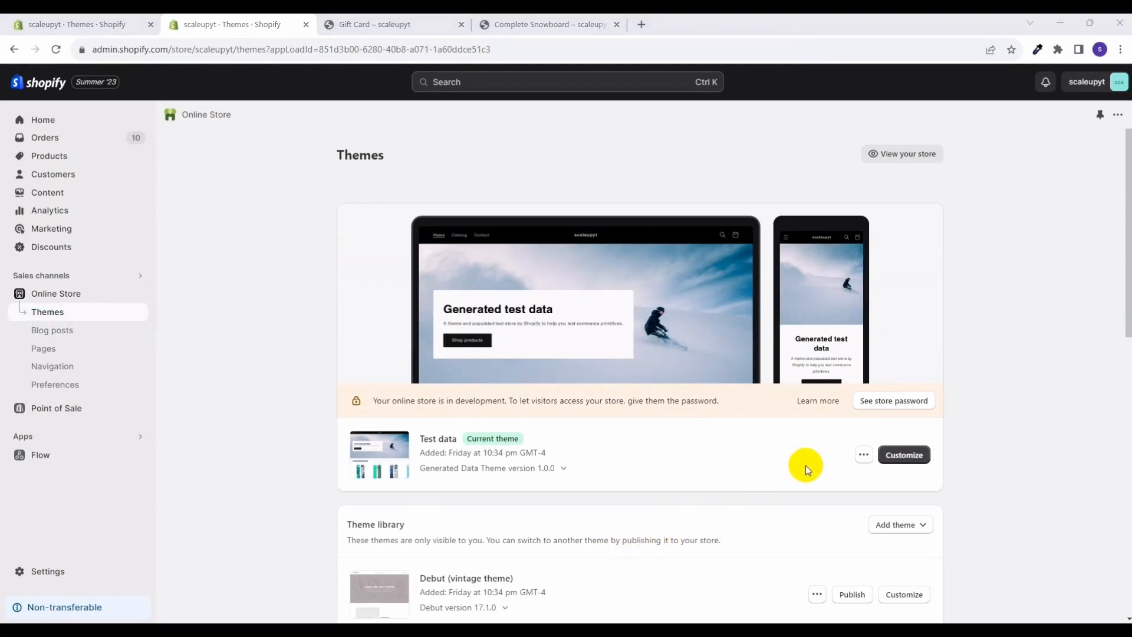
click(863, 454)
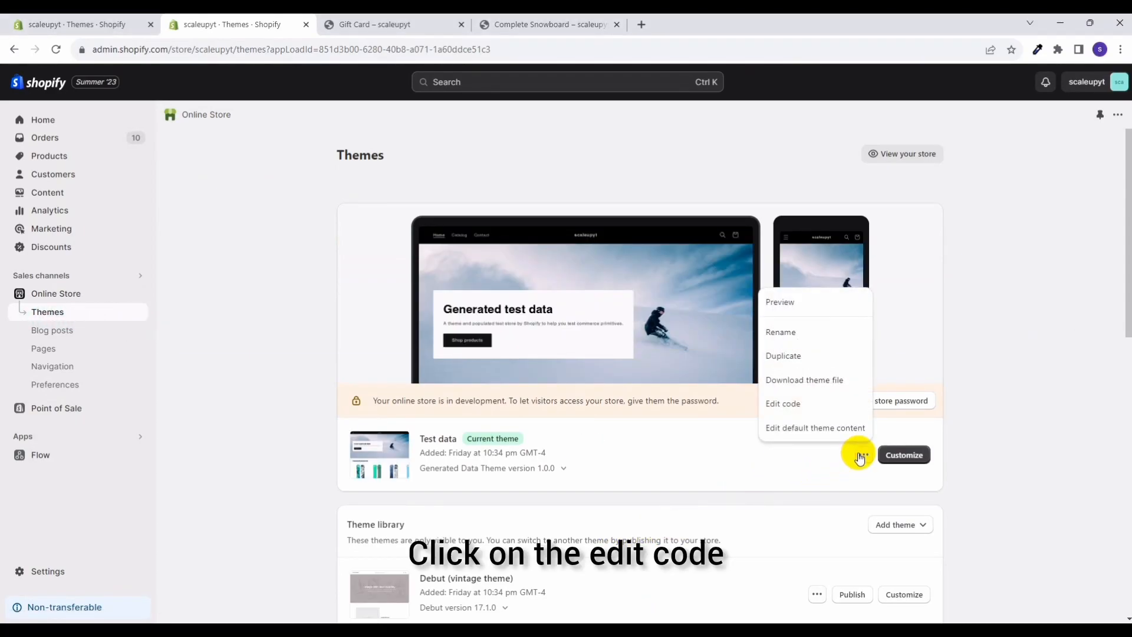
click(783, 403)
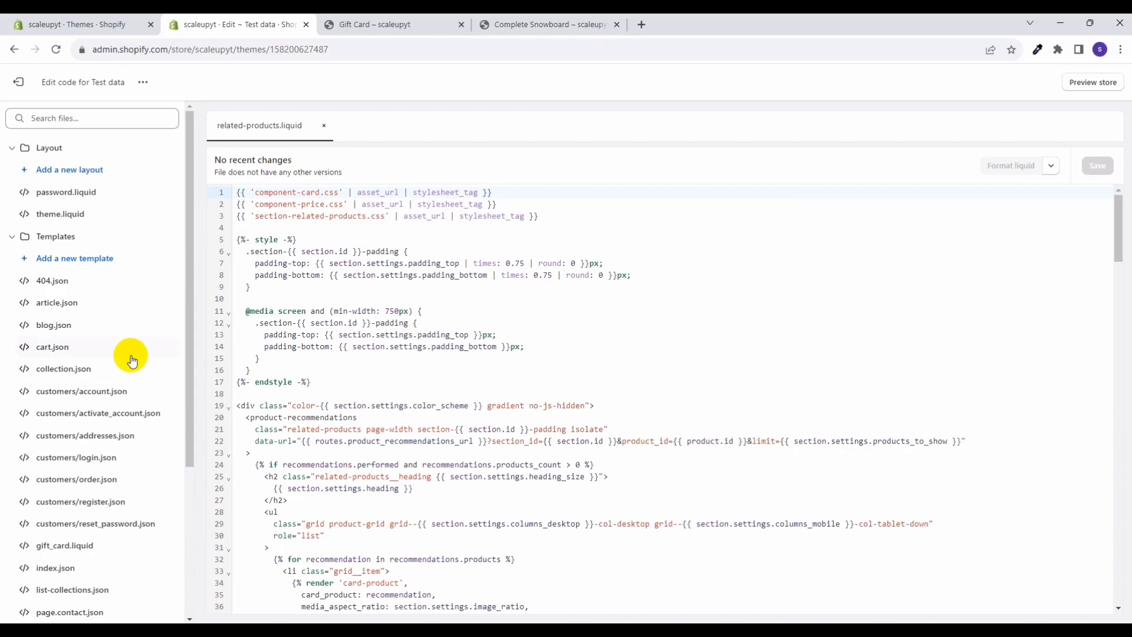
Open related-products.liquid from the Sections folder and read through its recommendation loop.
scroll(down, 3)
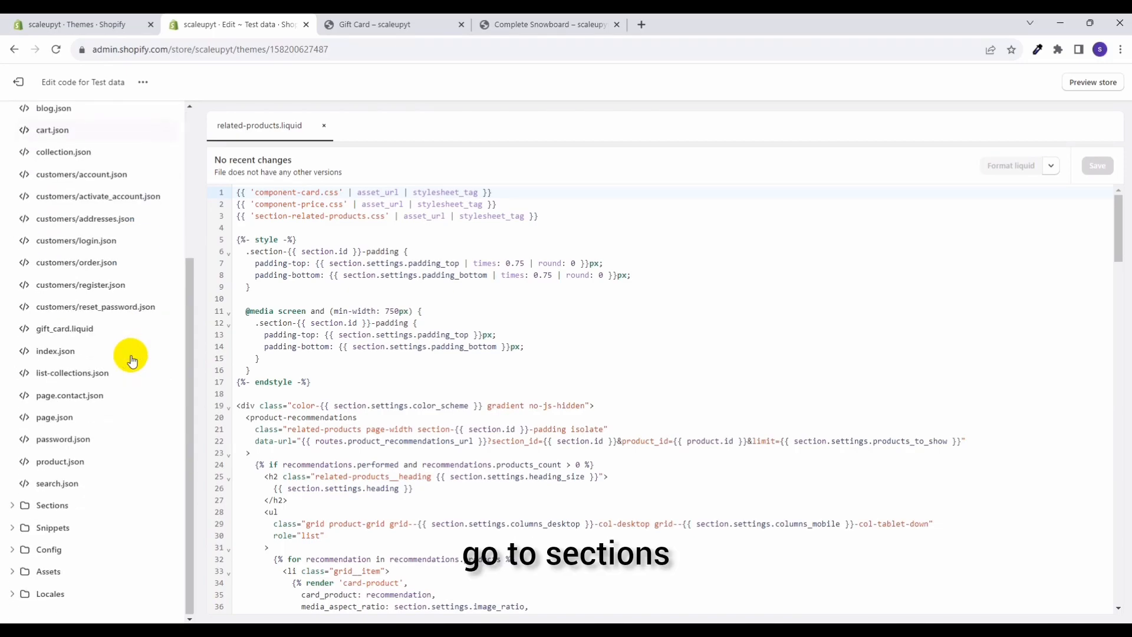
click(52, 504)
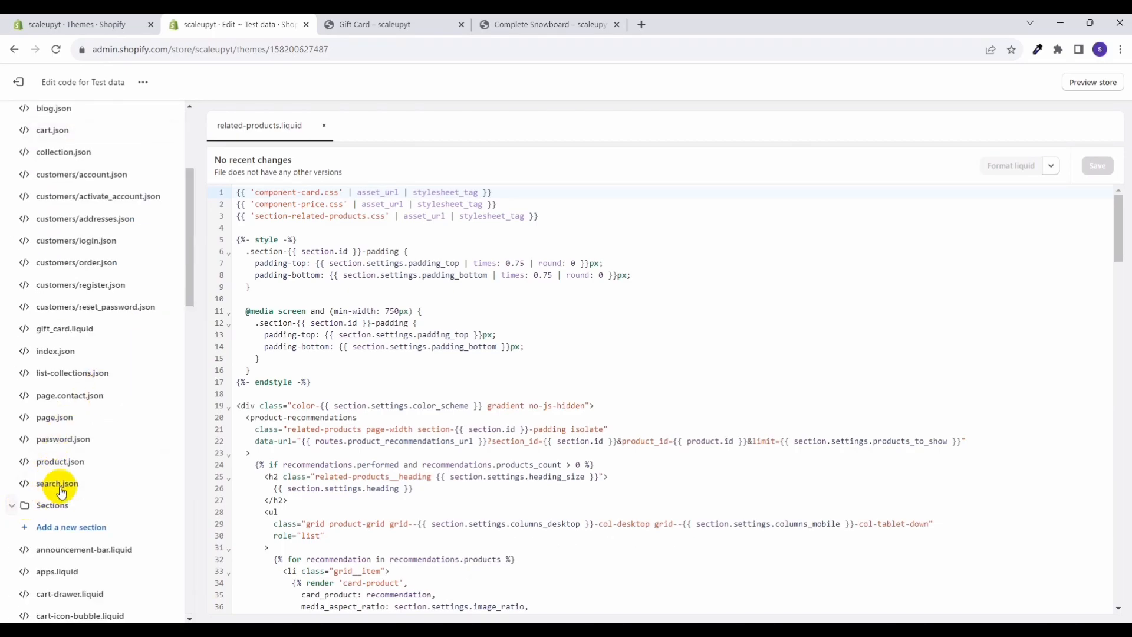
scroll(down, 3)
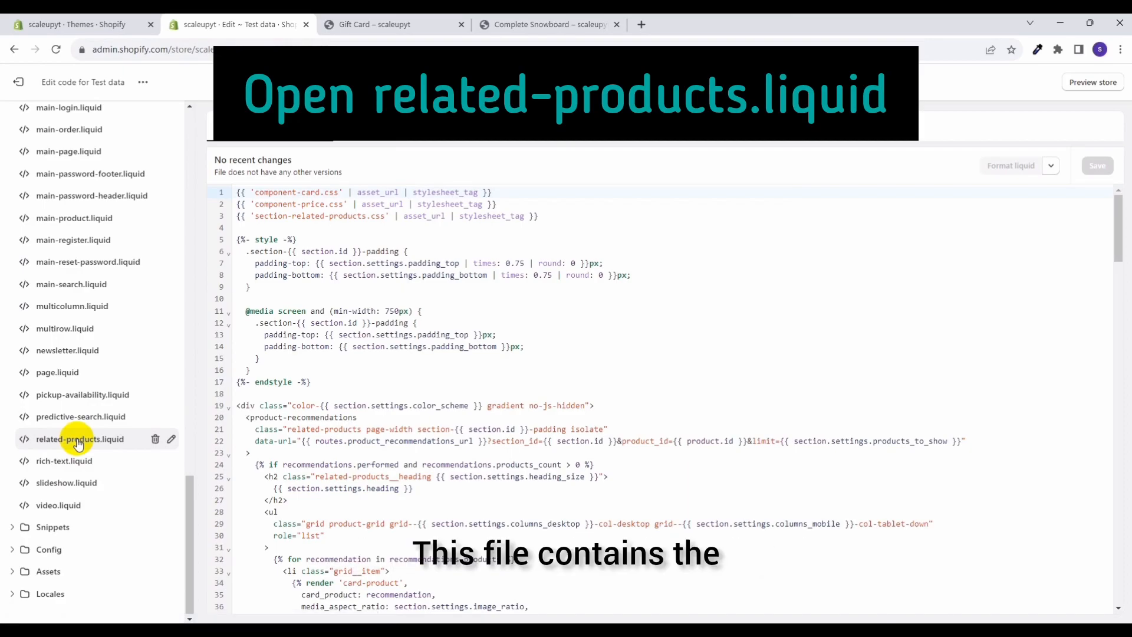
click(79, 439)
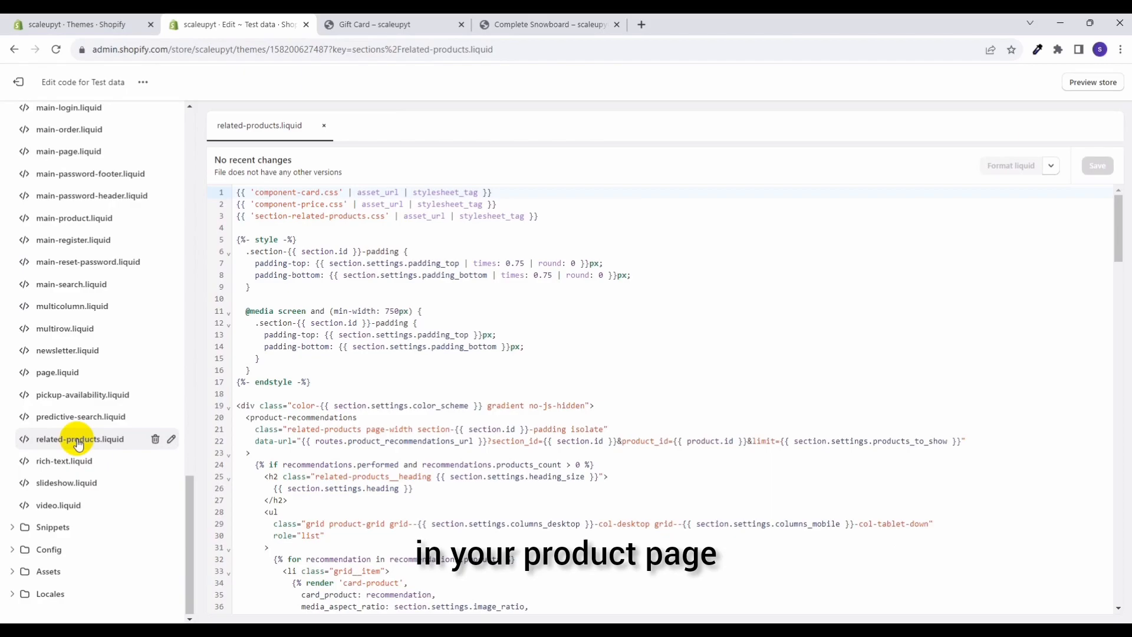
scroll(down, 3)
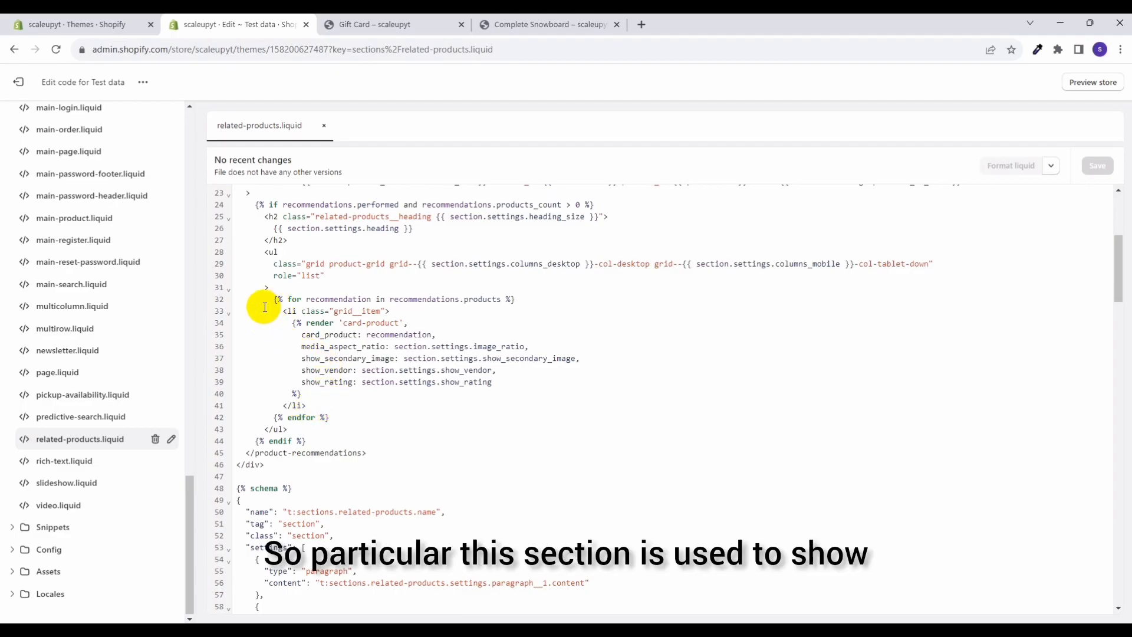
drag(276, 298, 307, 404)
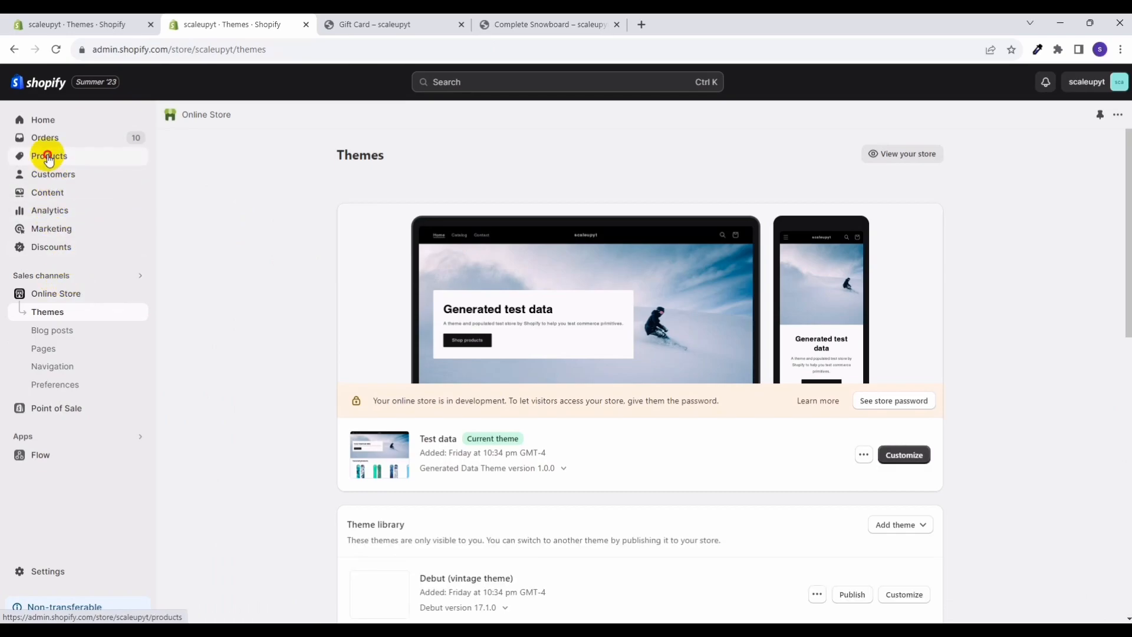
Browse the store's products list looking for The Multi-location Snowboard.
click(50, 156)
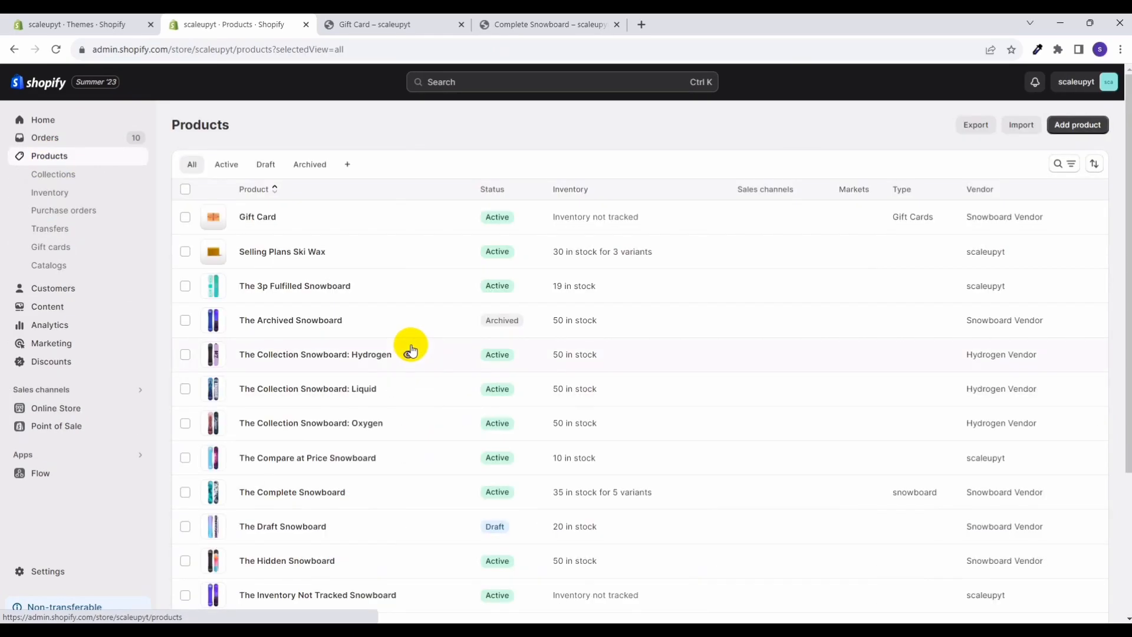
scroll(down, 3)
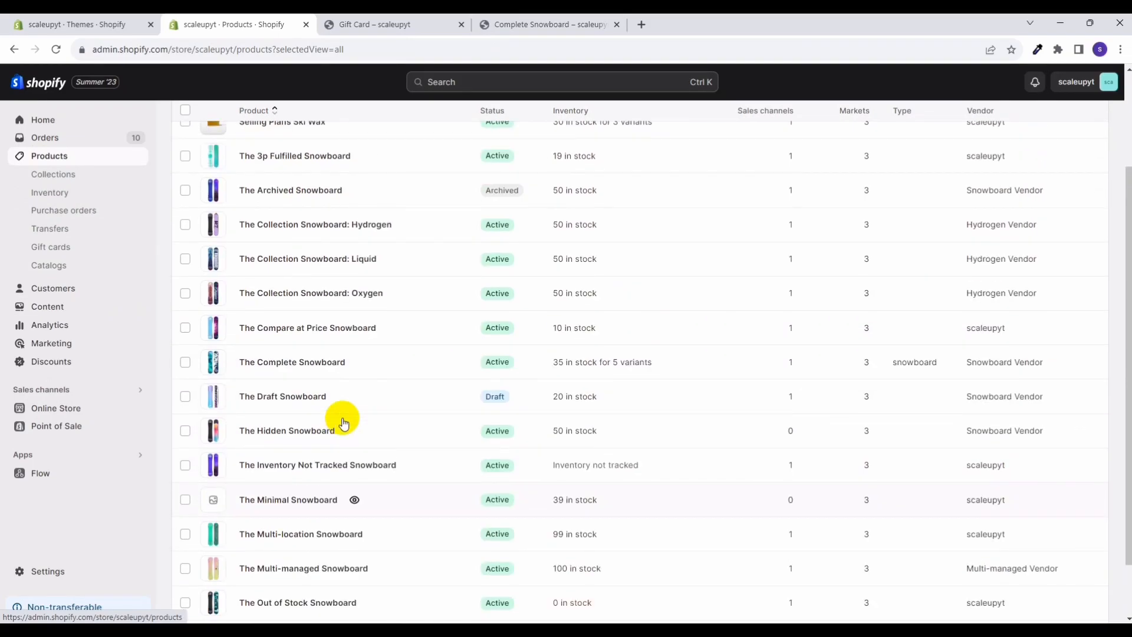
scroll(down, 3)
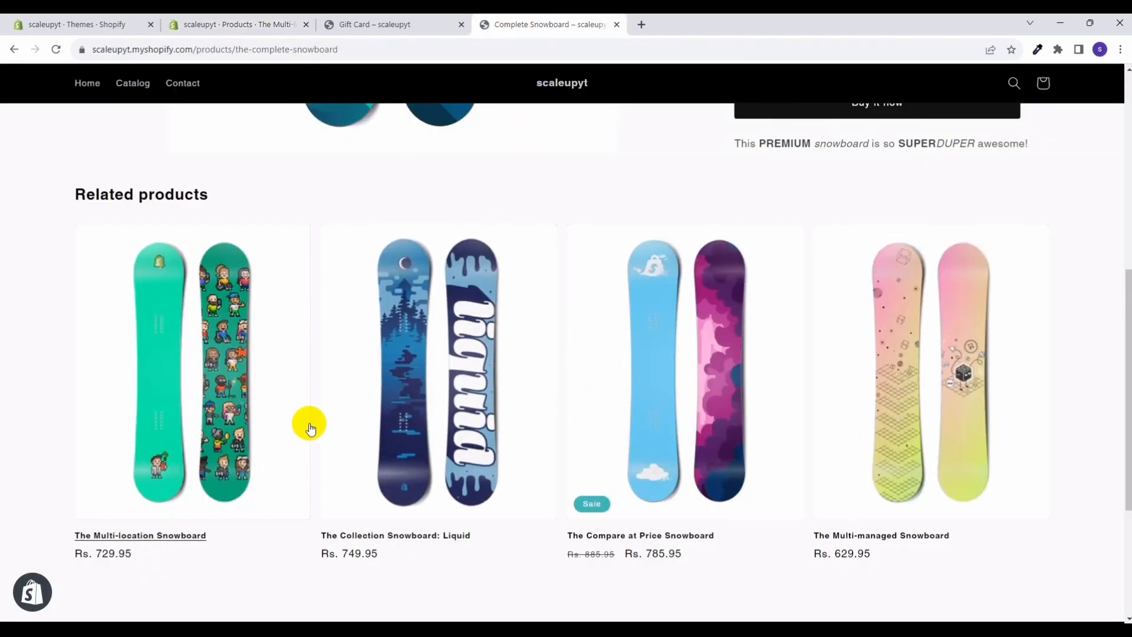
scroll(up, 3)
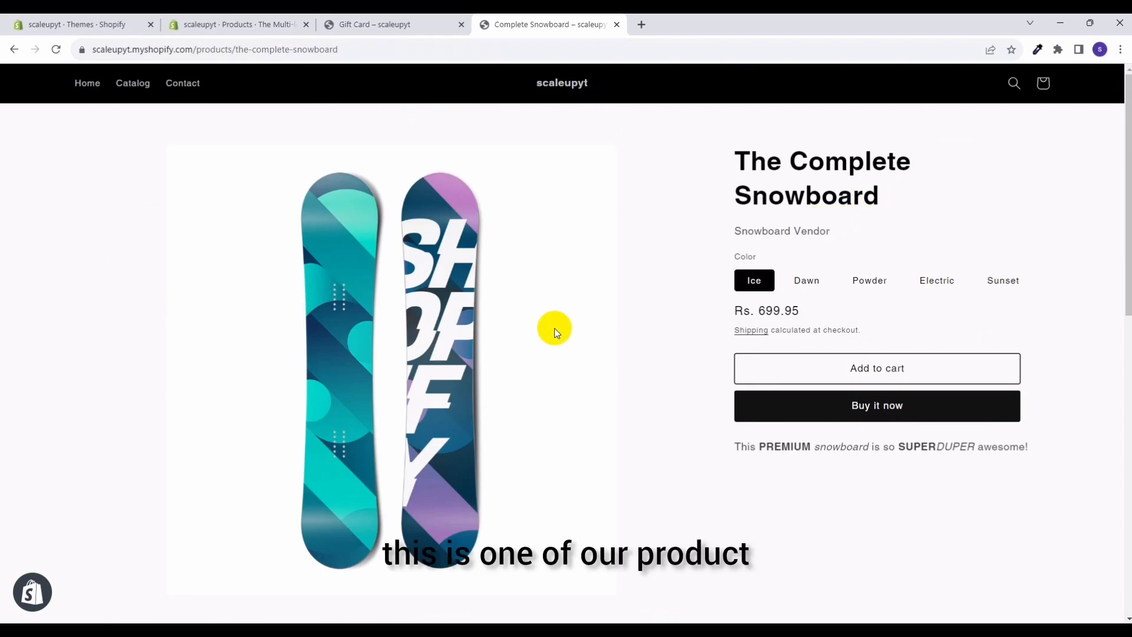
scroll(down, 3)
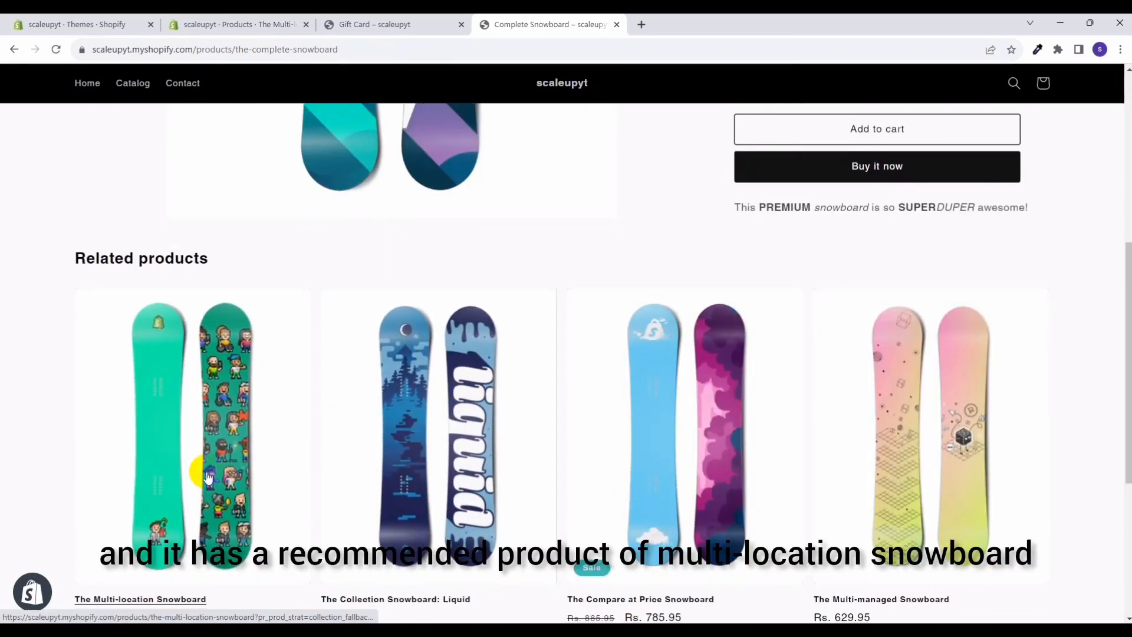
scroll(down, 3)
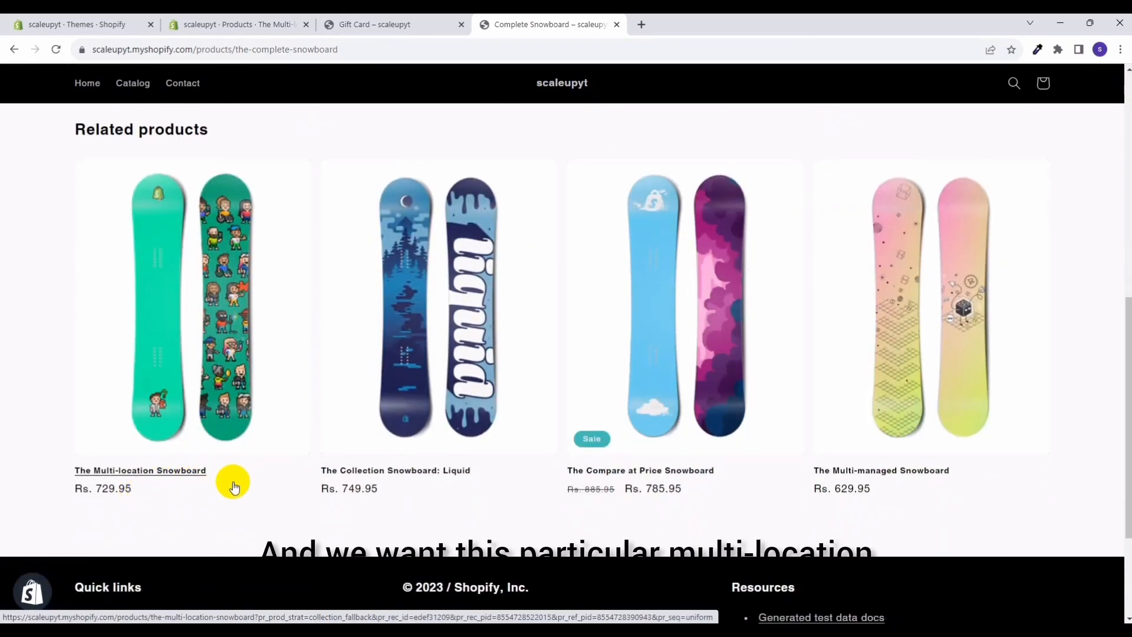
mouse_move(181, 470)
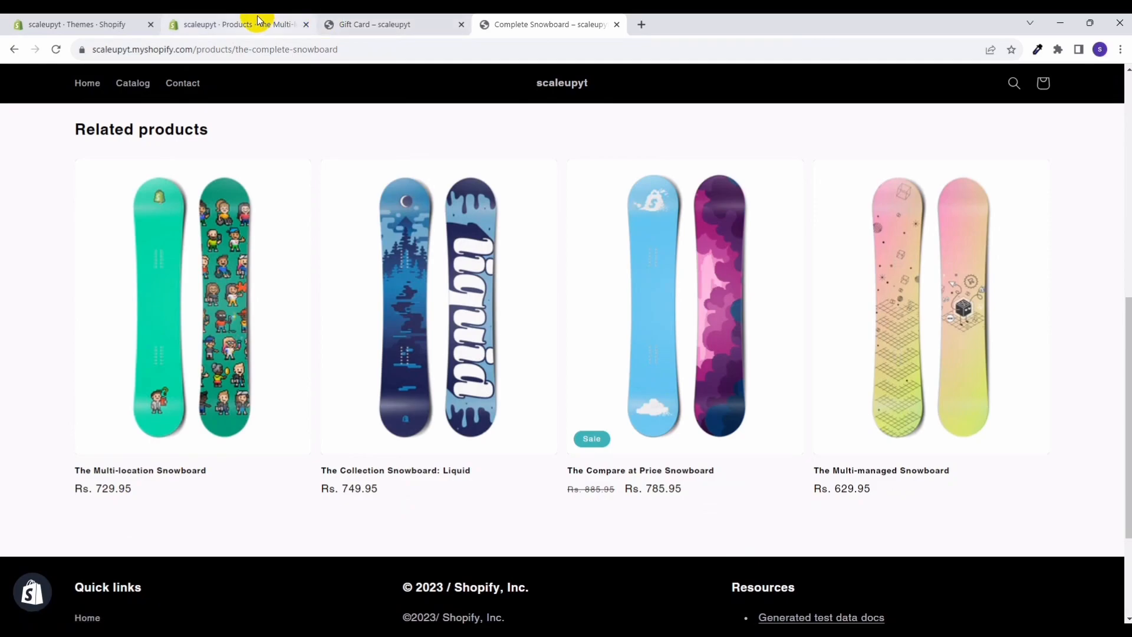
Return to the snowboard's admin product page and select its hide_recommend tag.
click(235, 24)
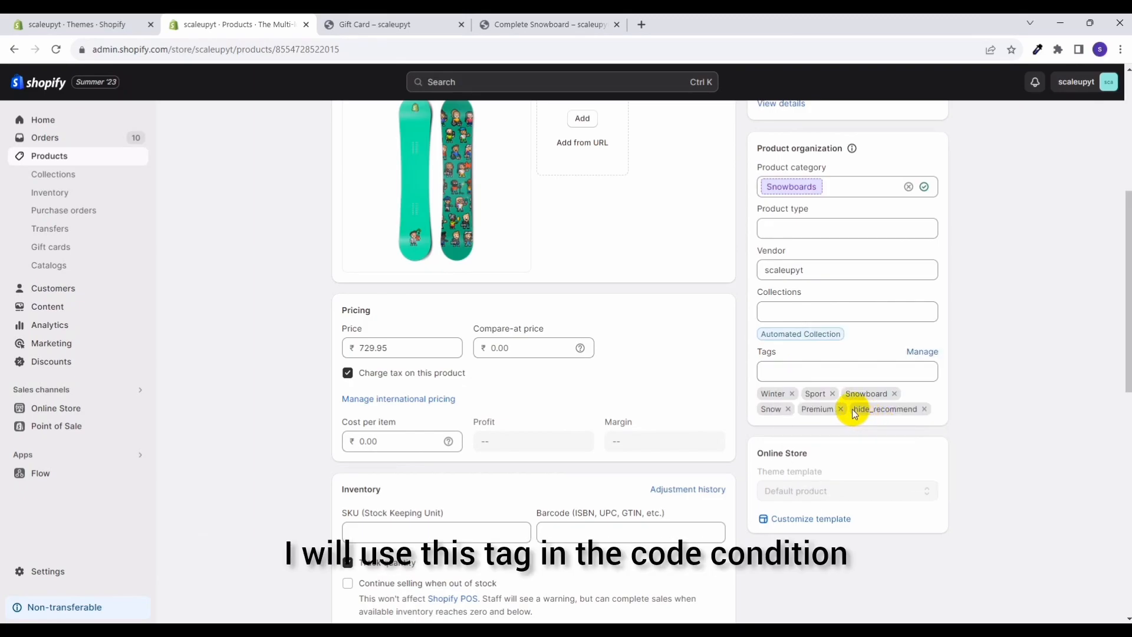
double_click(882, 409)
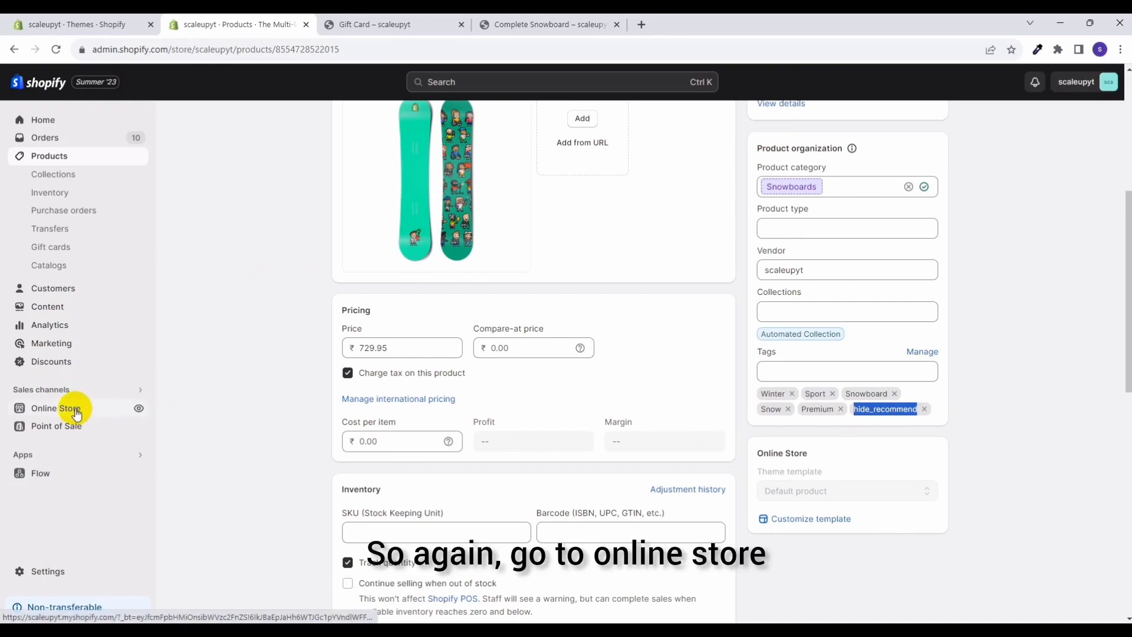
Go to Online Store themes and open the current theme's code editor again.
click(55, 408)
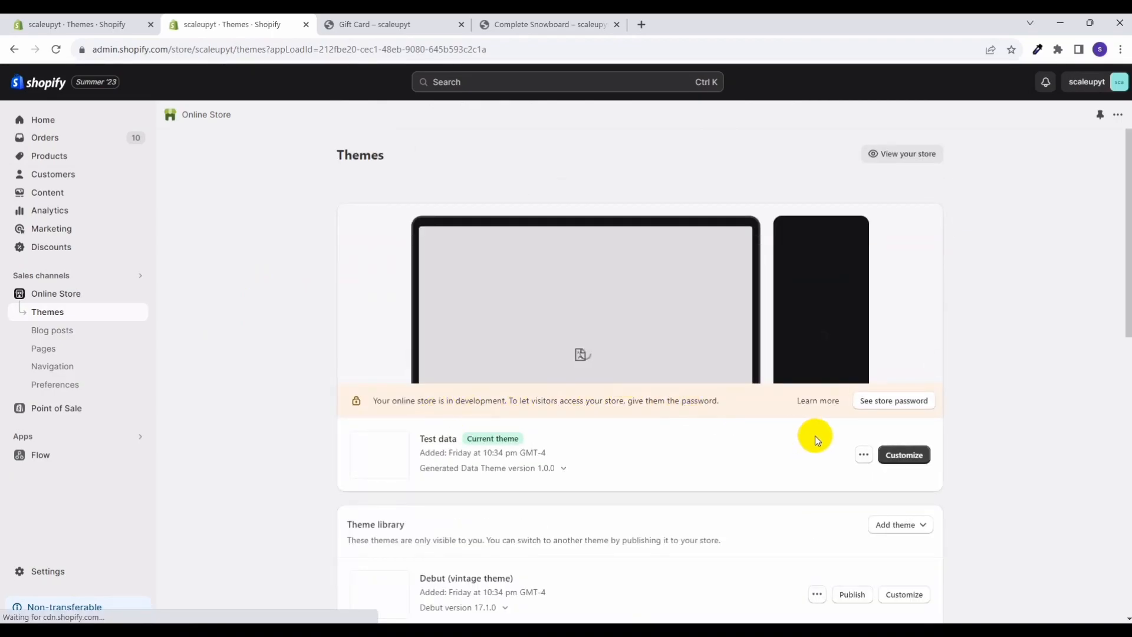
click(863, 454)
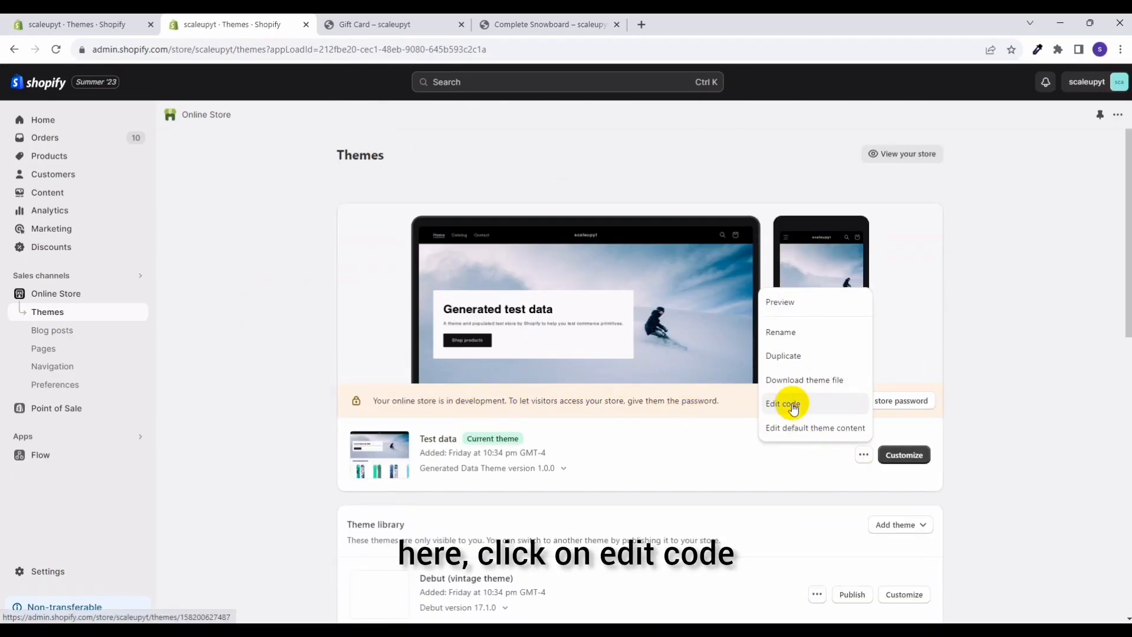
click(781, 403)
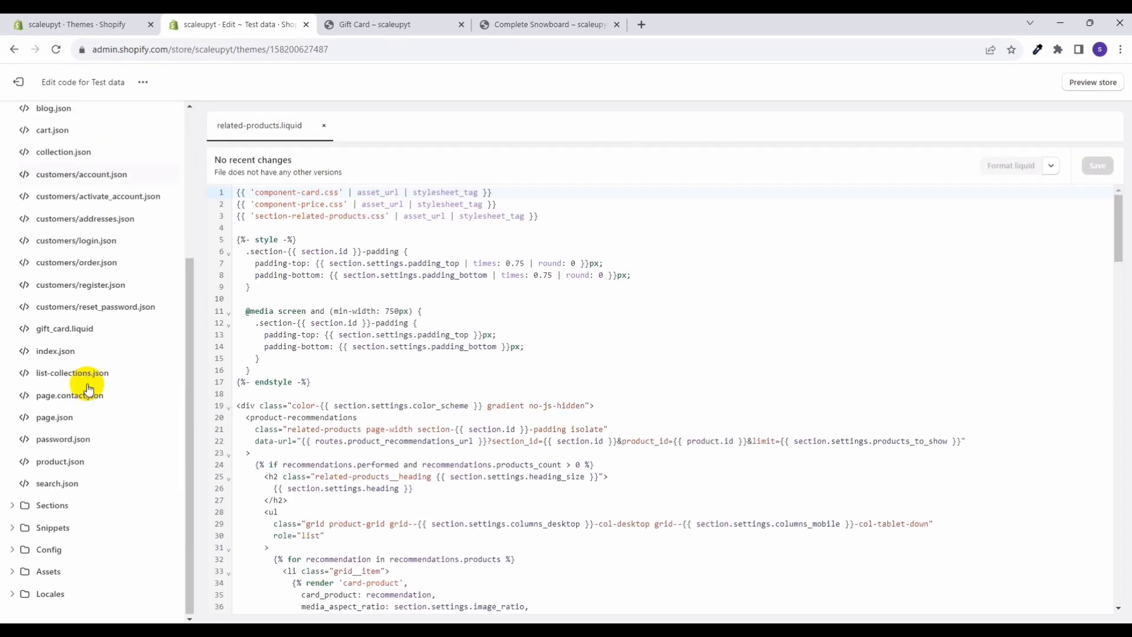
Open related-products.liquid from Sections and add a blank line inside the recommendations loop.
click(50, 504)
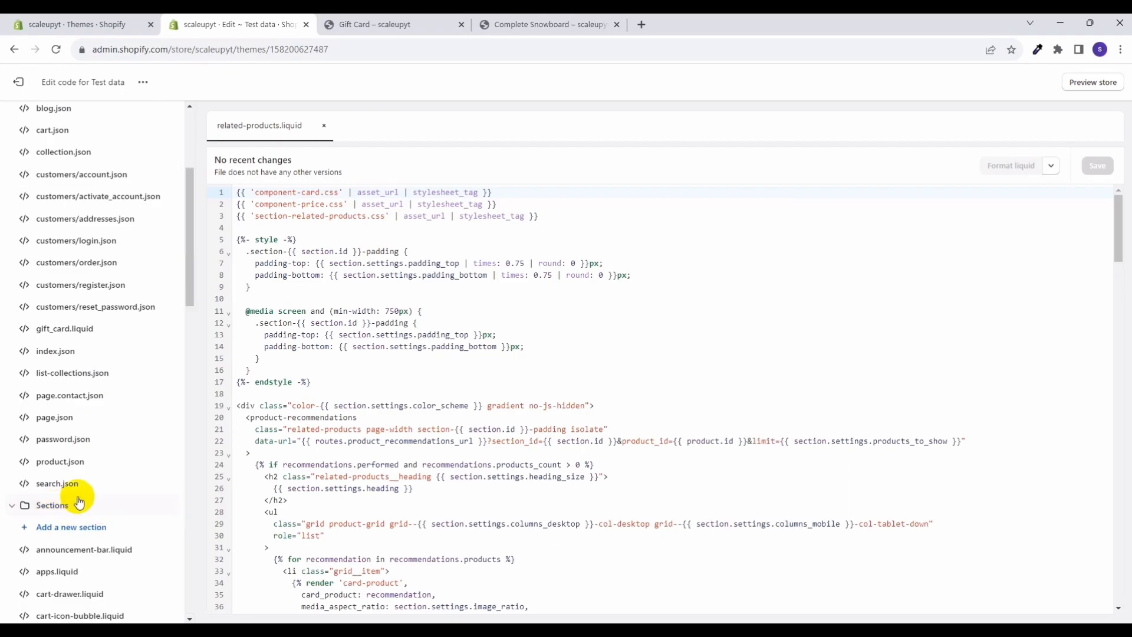
scroll(down, 3)
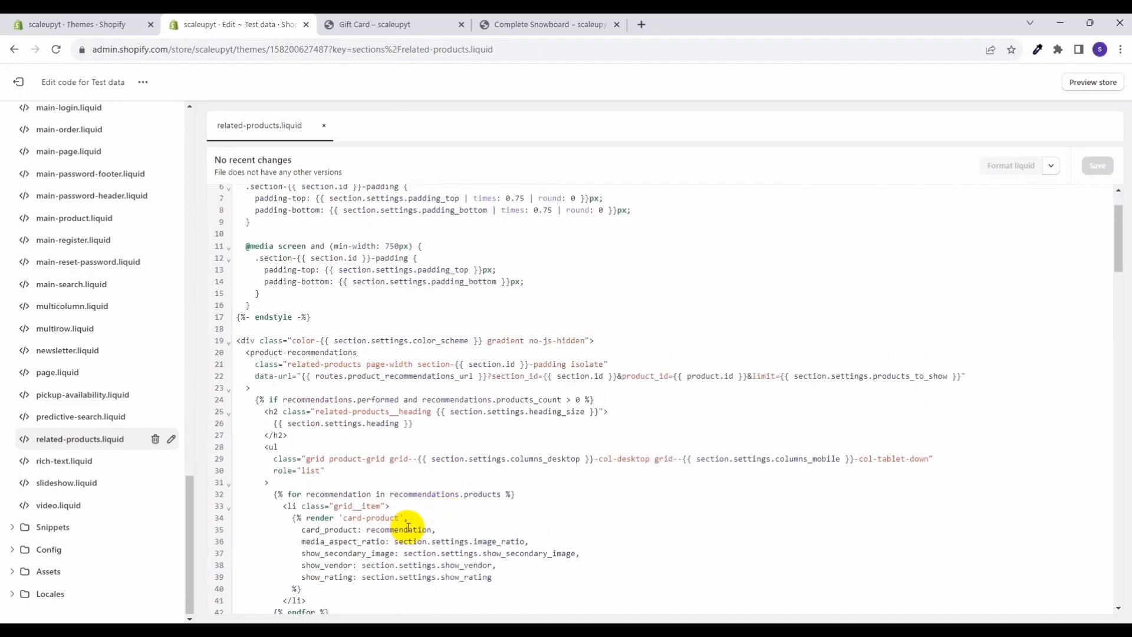
click(408, 517)
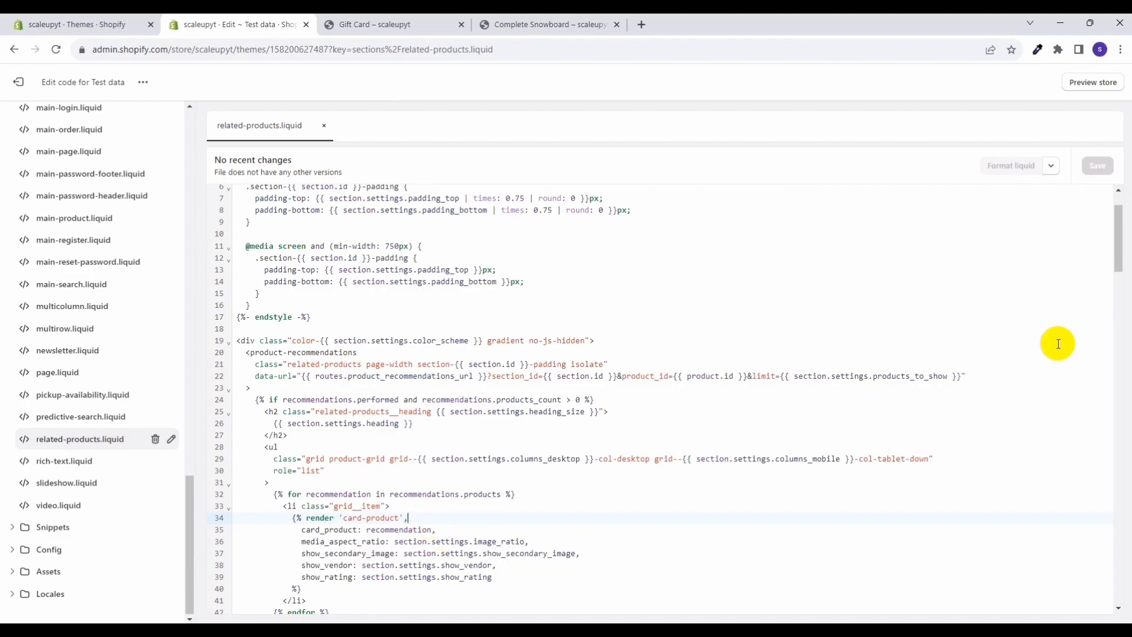
mouse_move(600, 443)
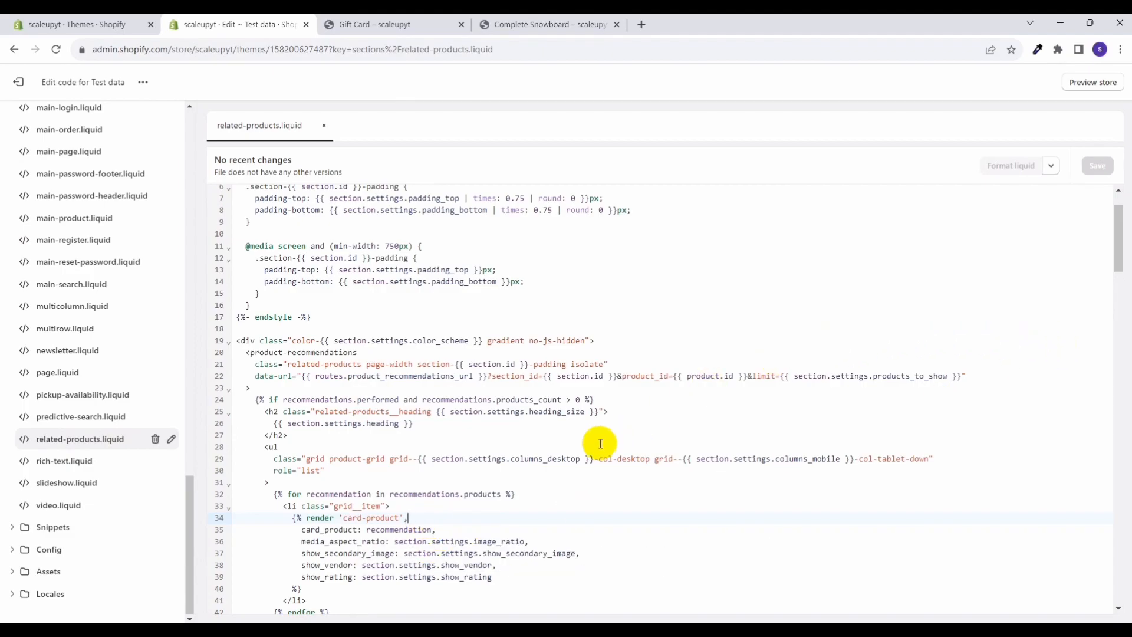
click(515, 494)
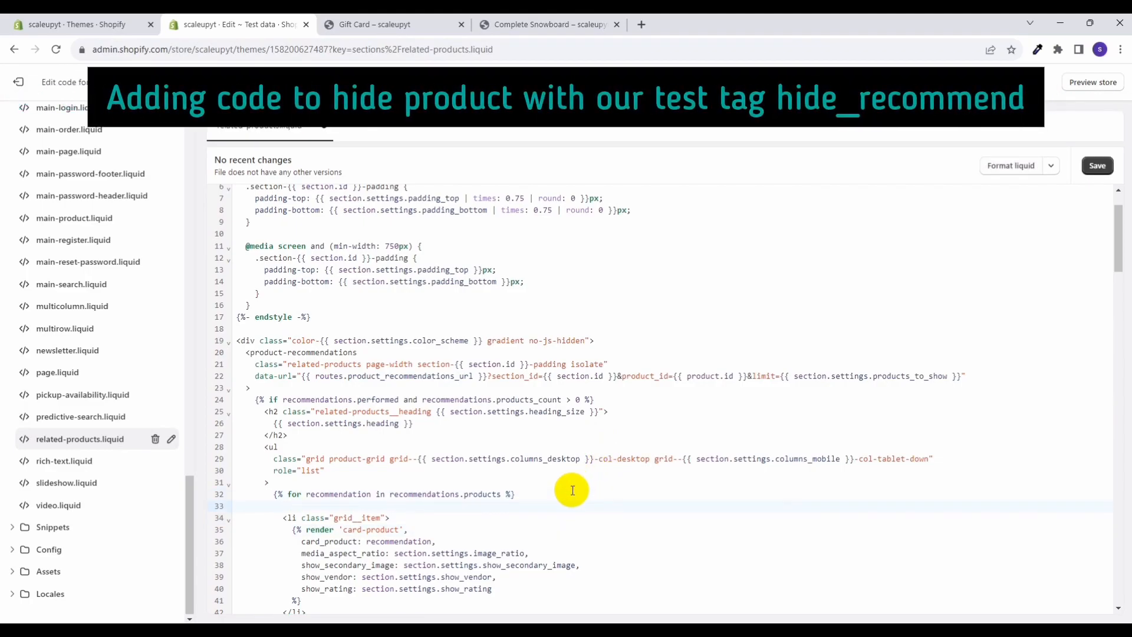
Wrap each card in {% unless recommendation.tags contains 'hide_recommend' %} ... {% endunless %}.
text({%  %}})
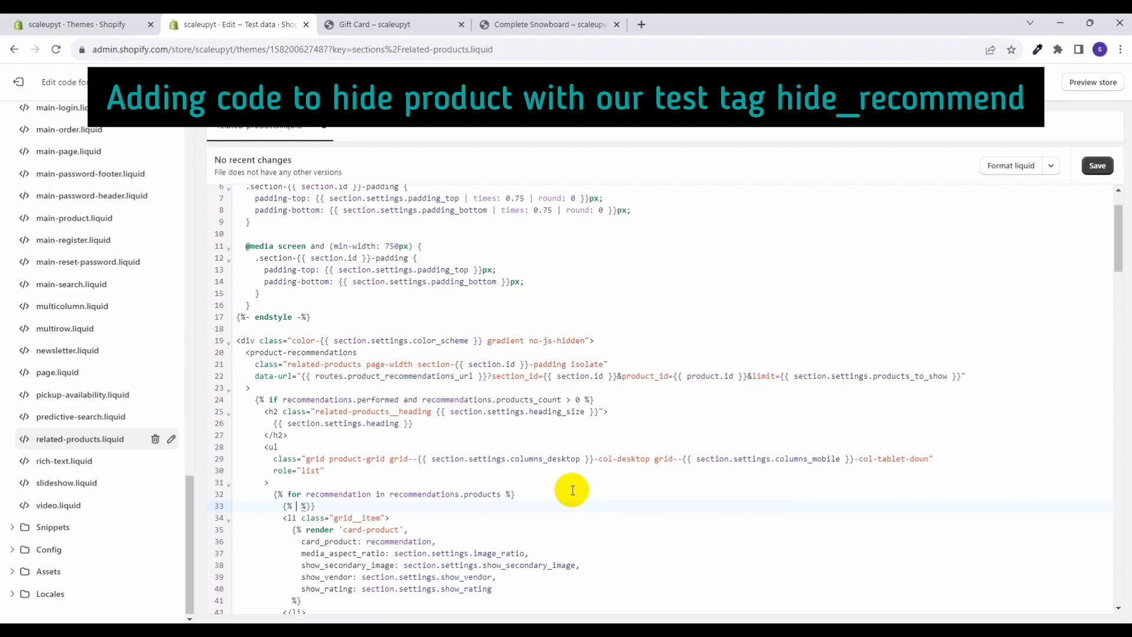
text(unless recommendation)
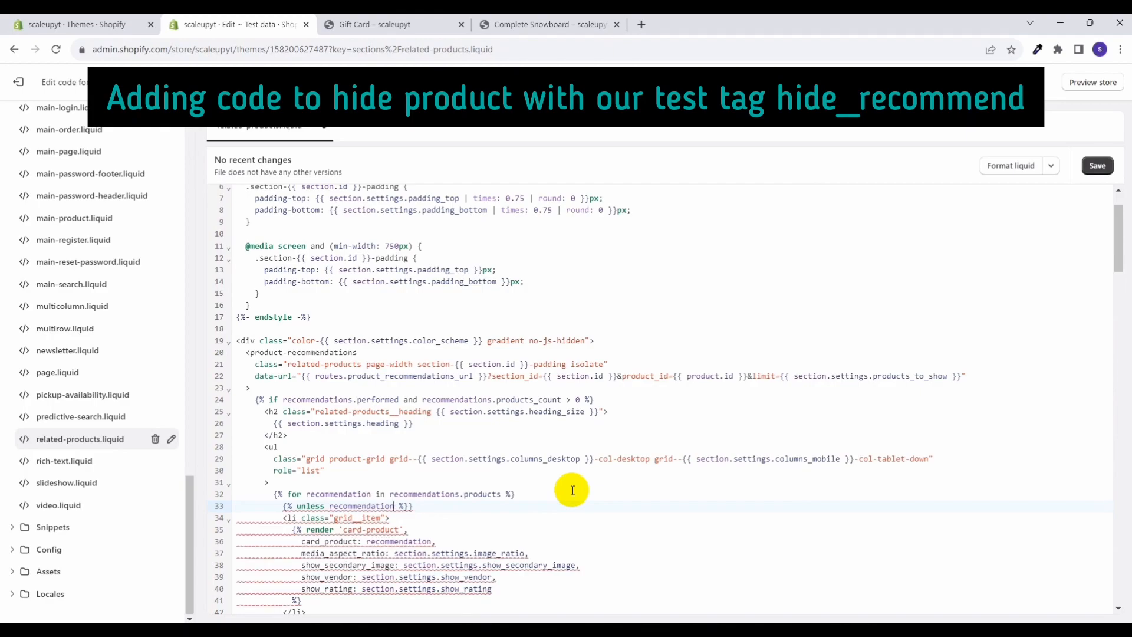
text(.tags)
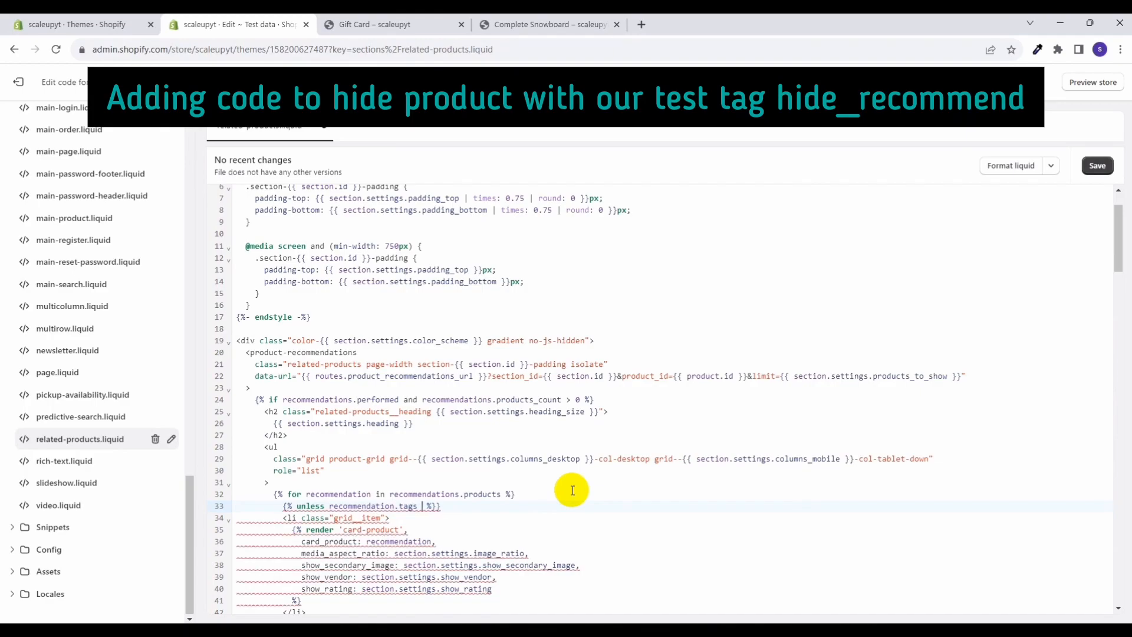
text(contains)
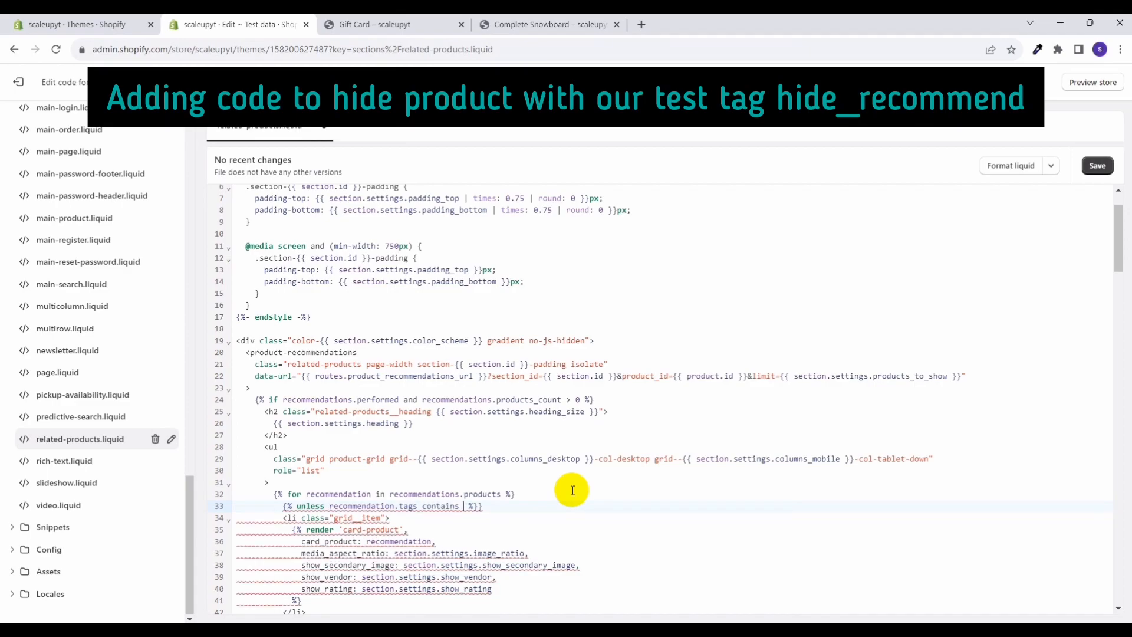
text('')
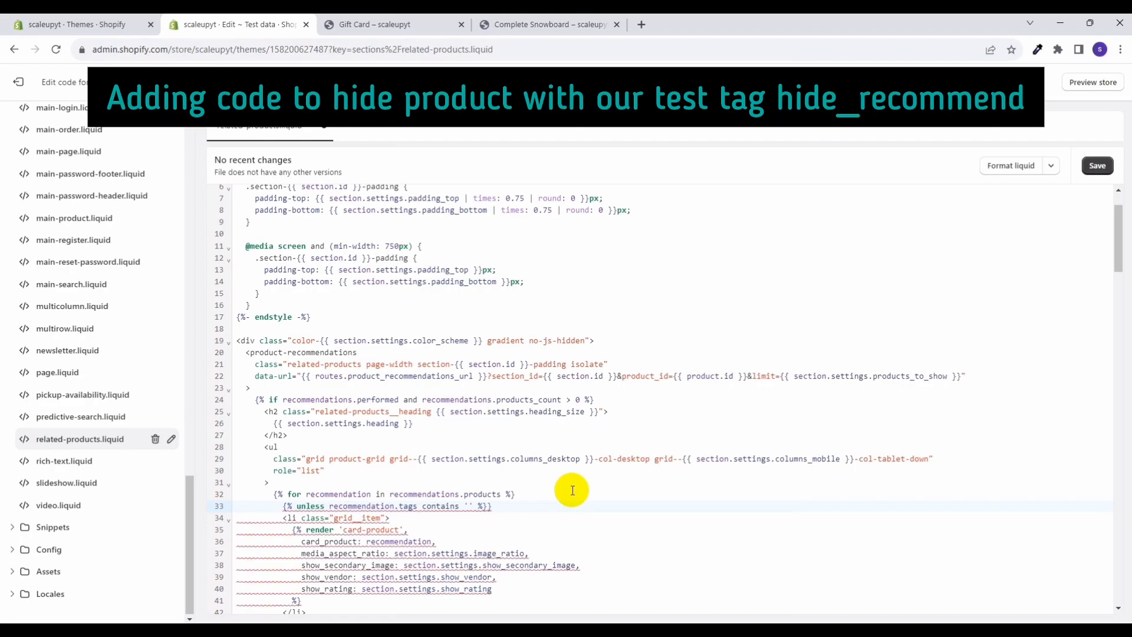
text(hide_recommend)
text({% endunless %})
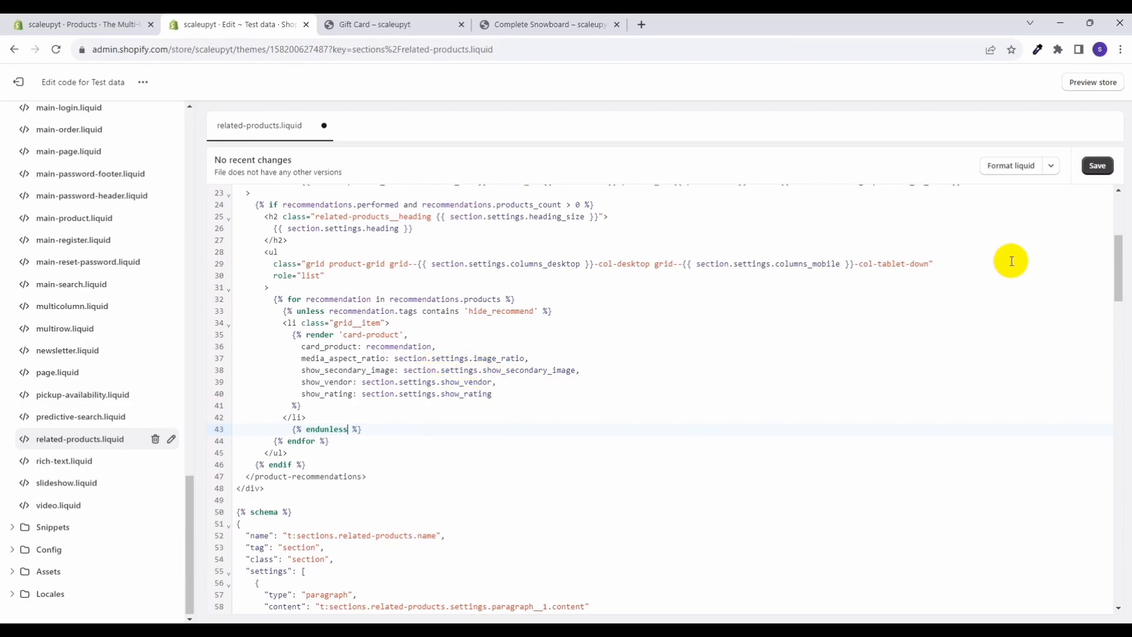
Save the edited related-products.liquid section file.
click(1096, 165)
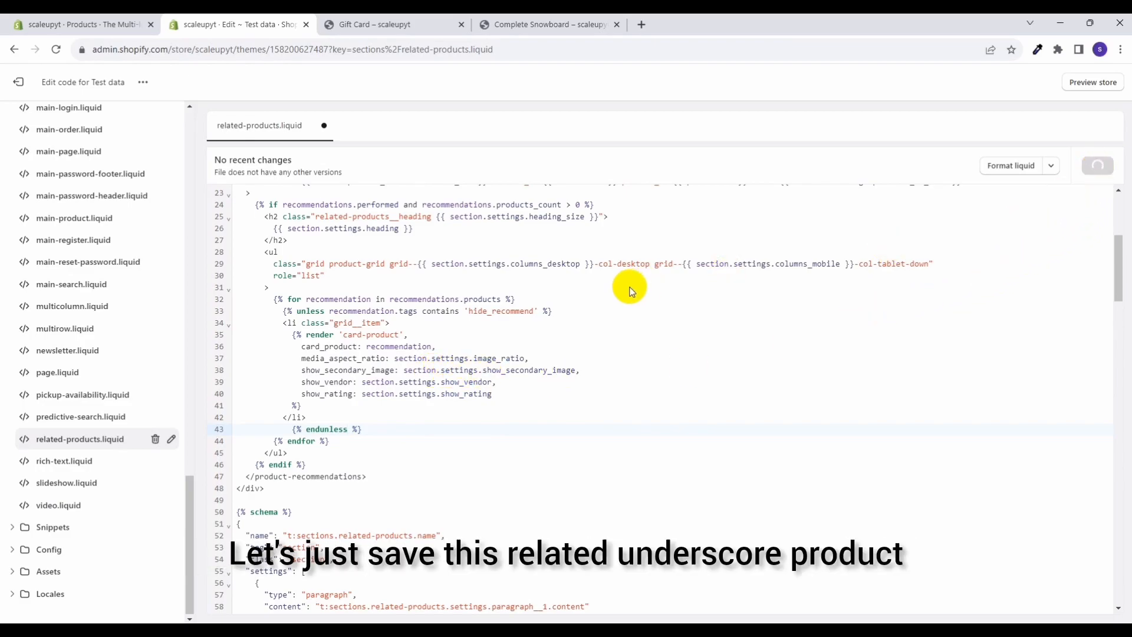
key(ctrl+s)
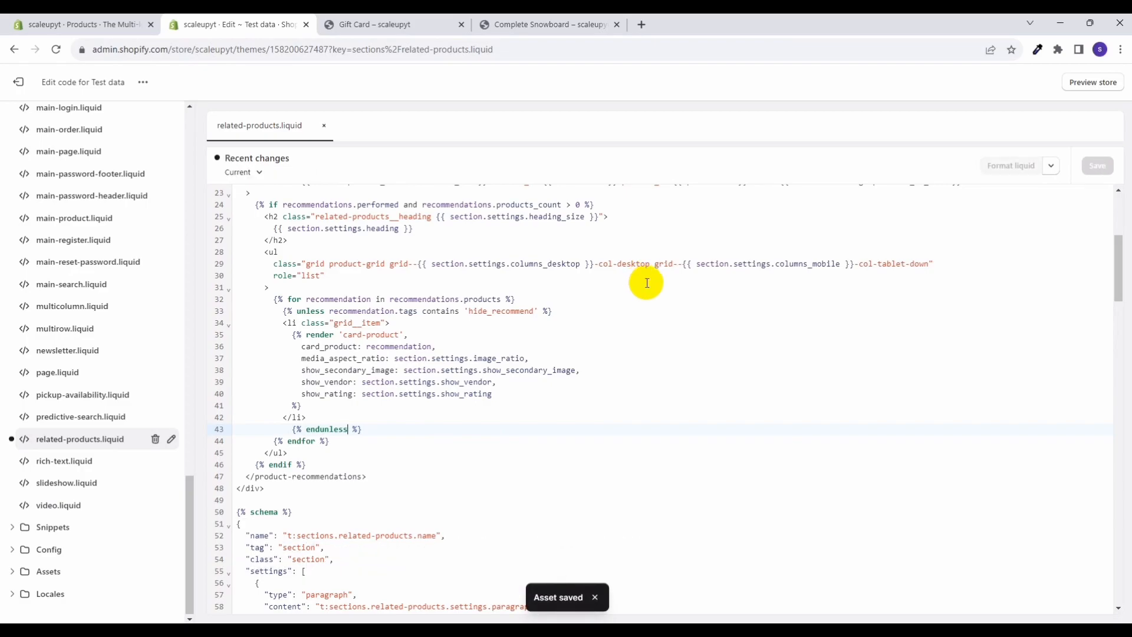
Reload The Complete Snowboard storefront page and check Related products no longer lists The Multi-location Snowboard.
click(549, 24)
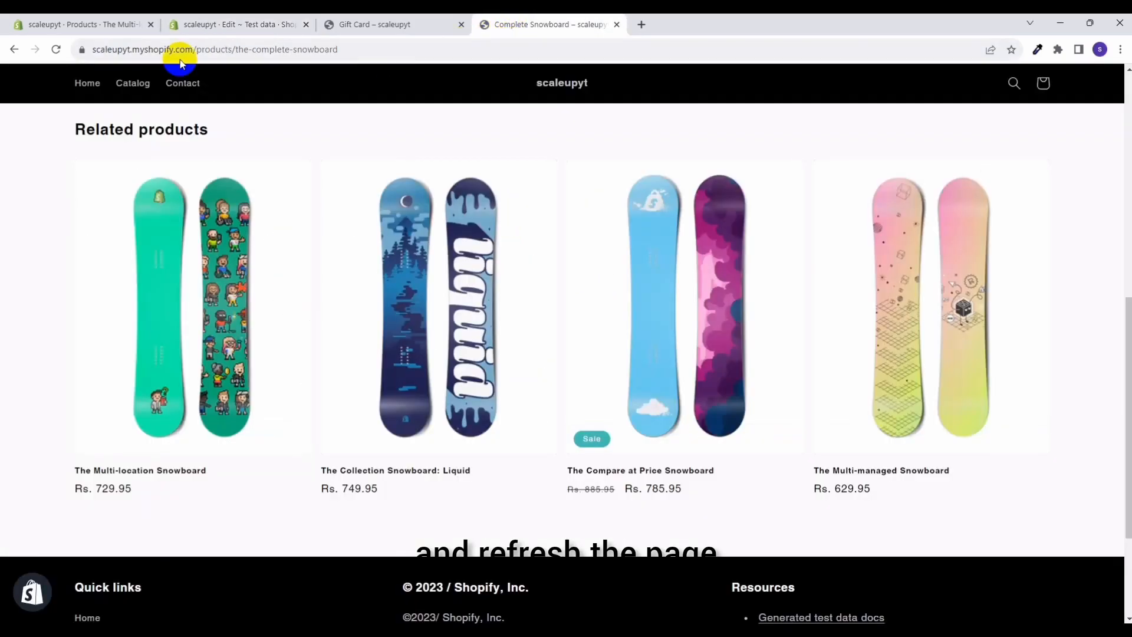
click(165, 296)
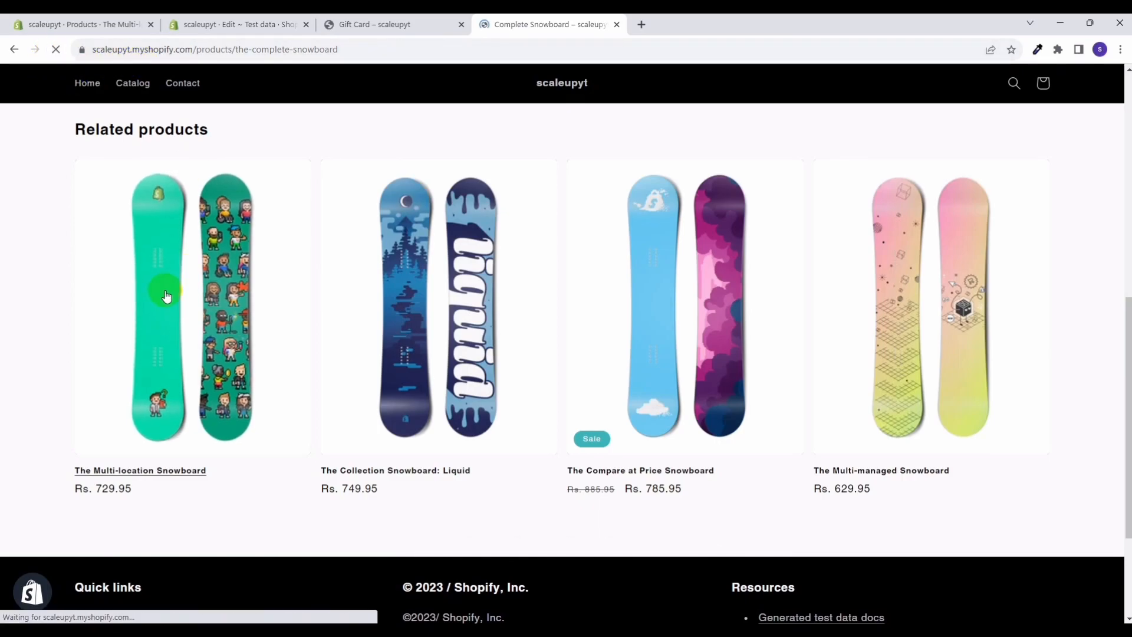
scroll(down, 3)
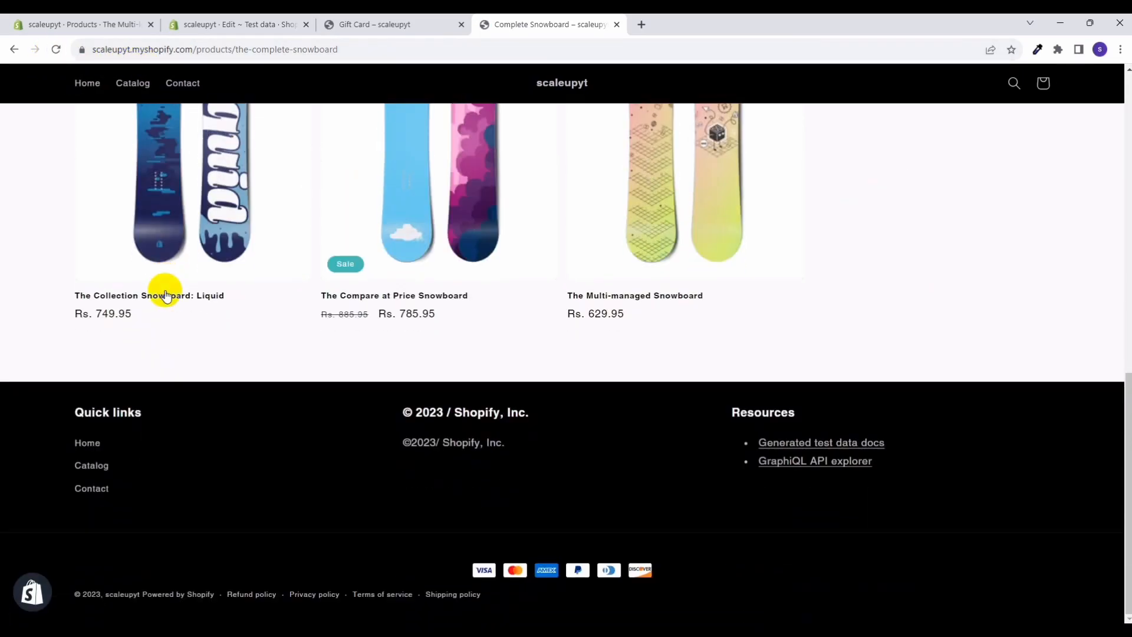